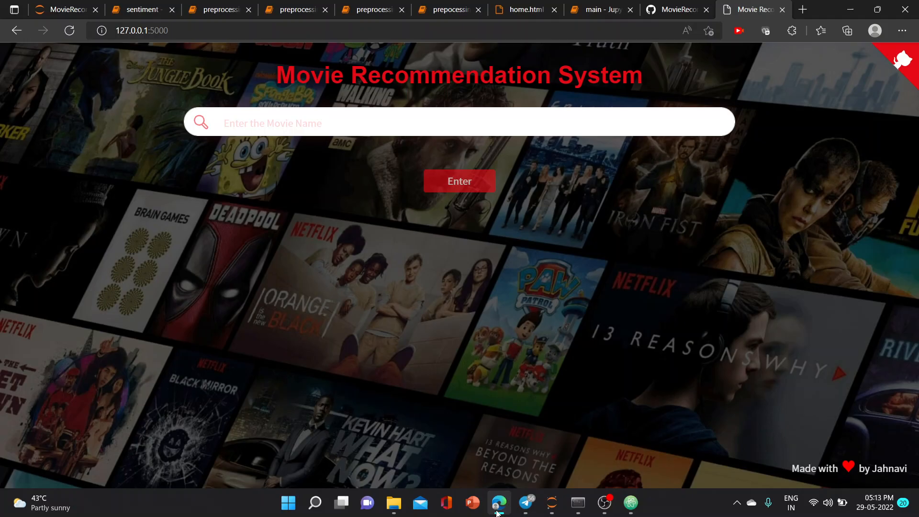
Step: Search for 'liar' and choose the Liar liar suggestion to view its details page
text(lia)
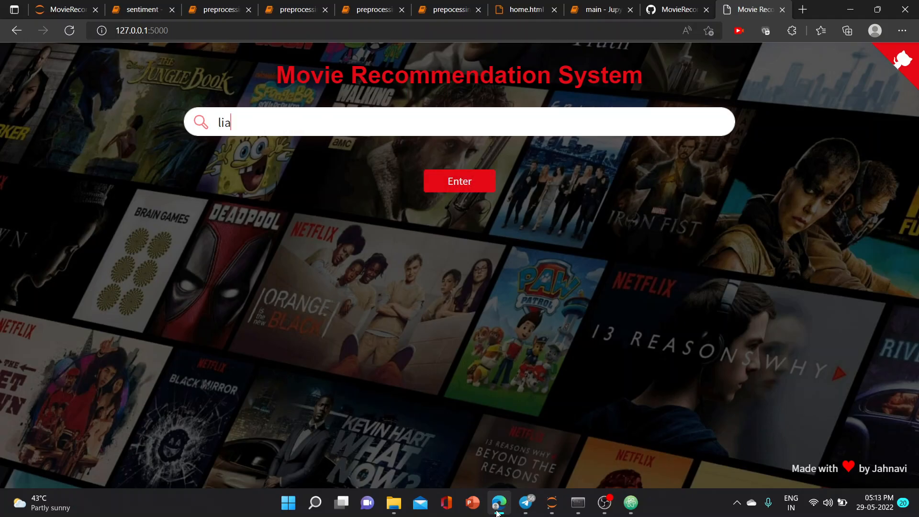
text(r)
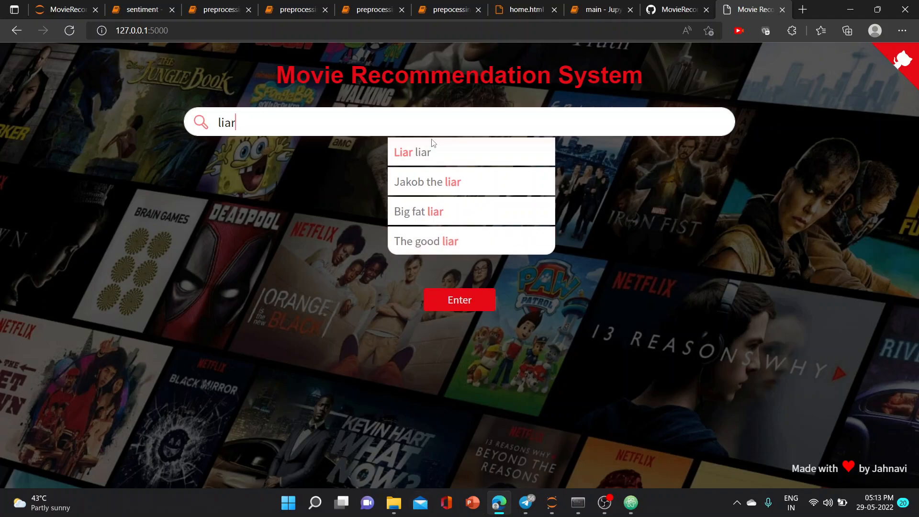
click(460, 300)
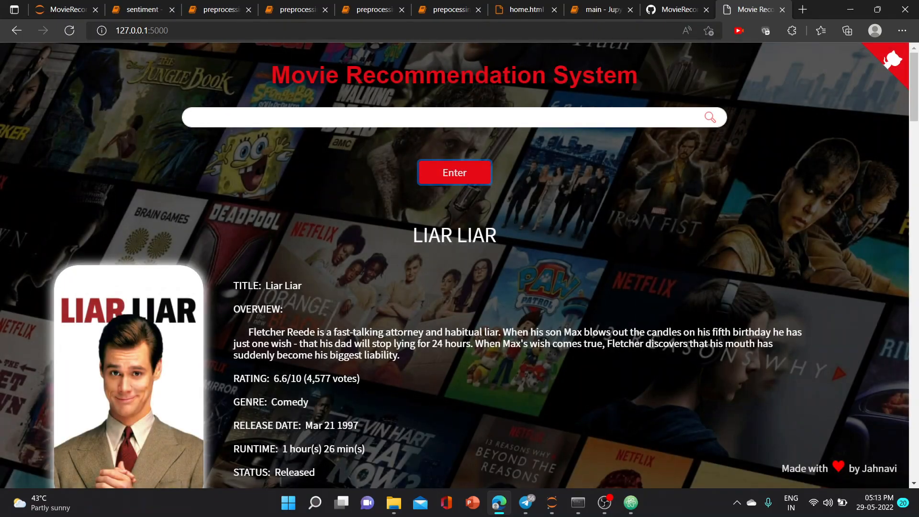
scroll(down, 3)
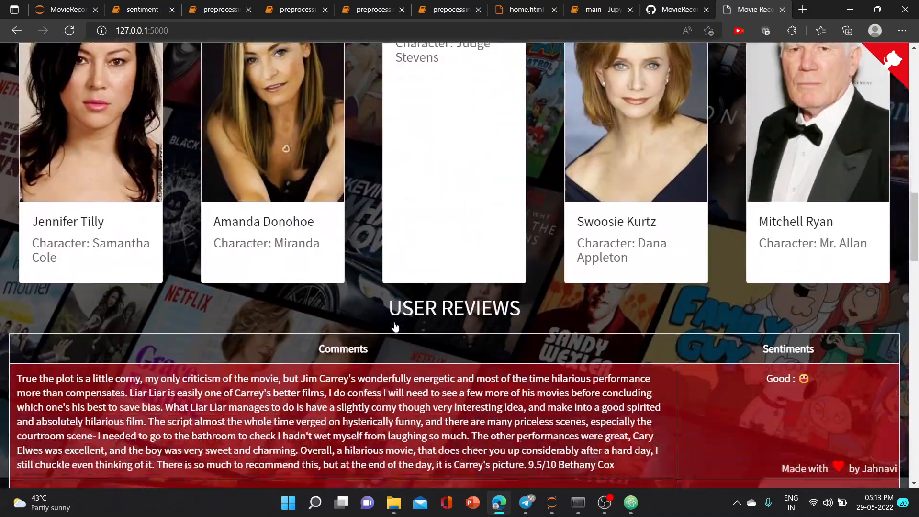
scroll(up, 3)
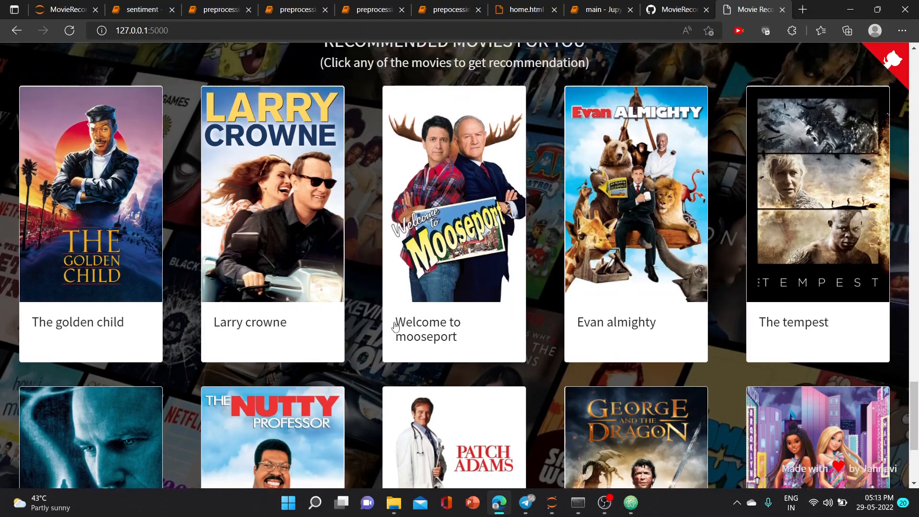
scroll(down, 3)
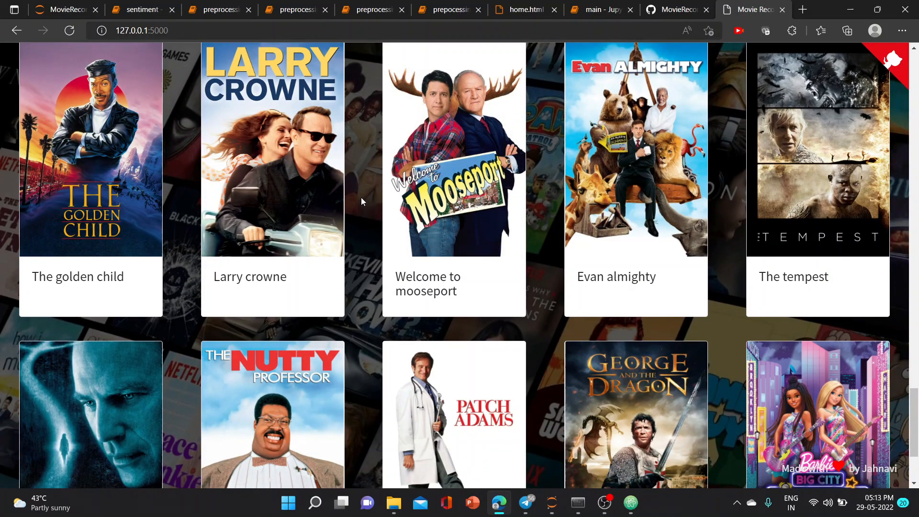
scroll(down, 3)
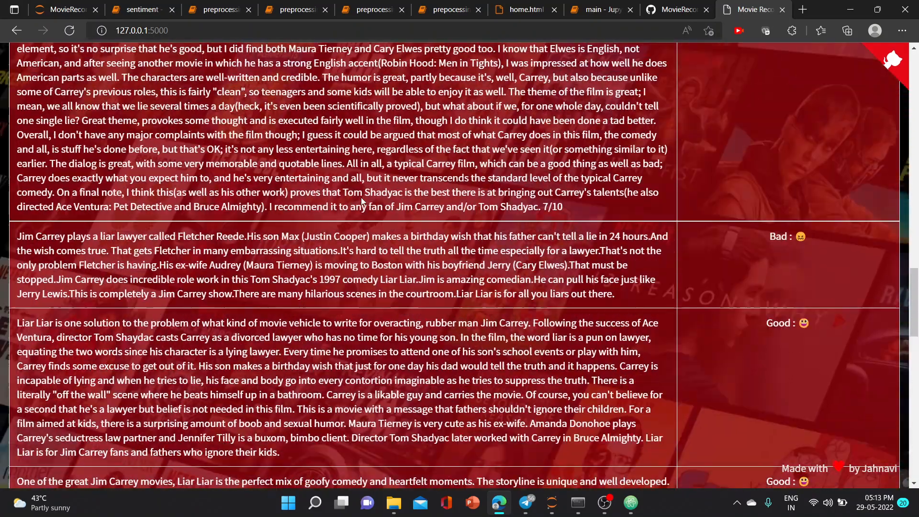
scroll(up, 3)
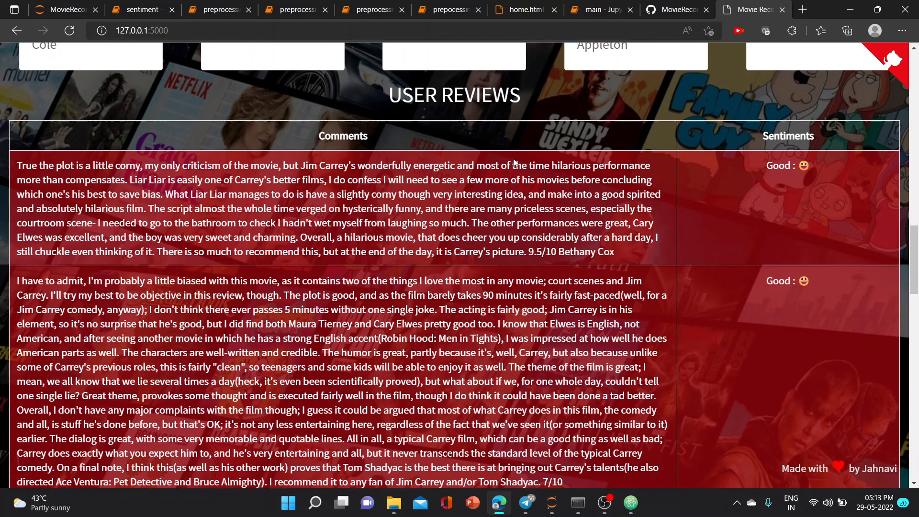
scroll(down, 3)
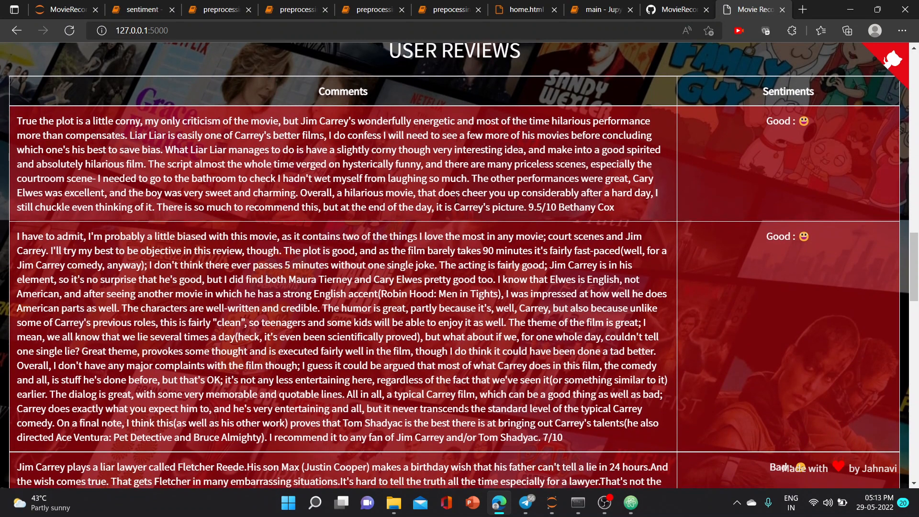
scroll(up, 3)
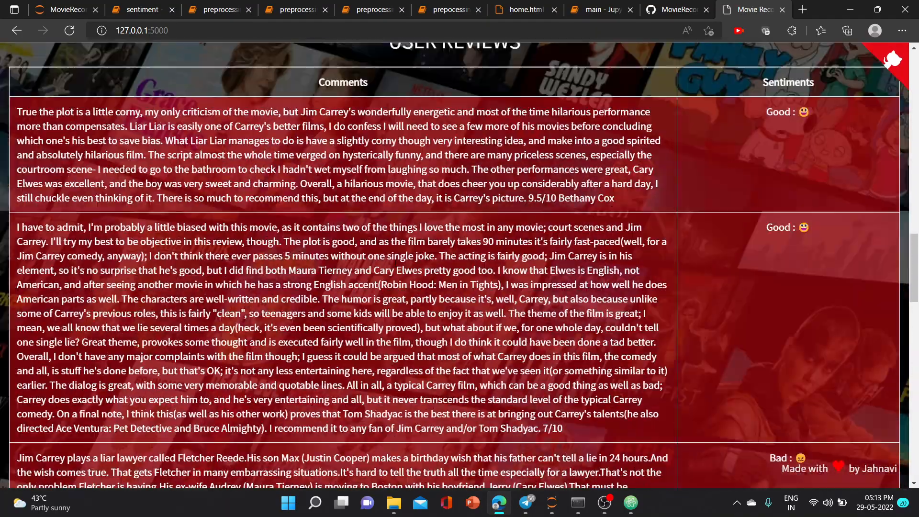
scroll(up, 3)
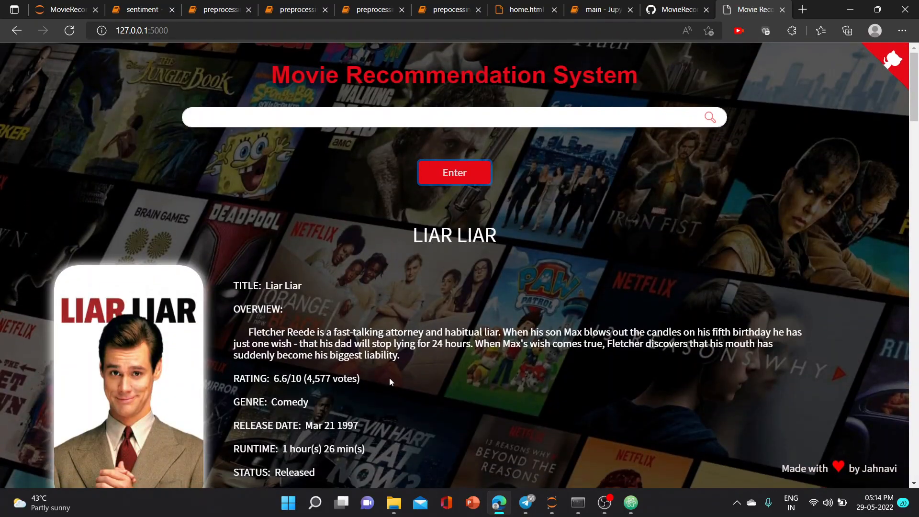
mouse_move(574, 146)
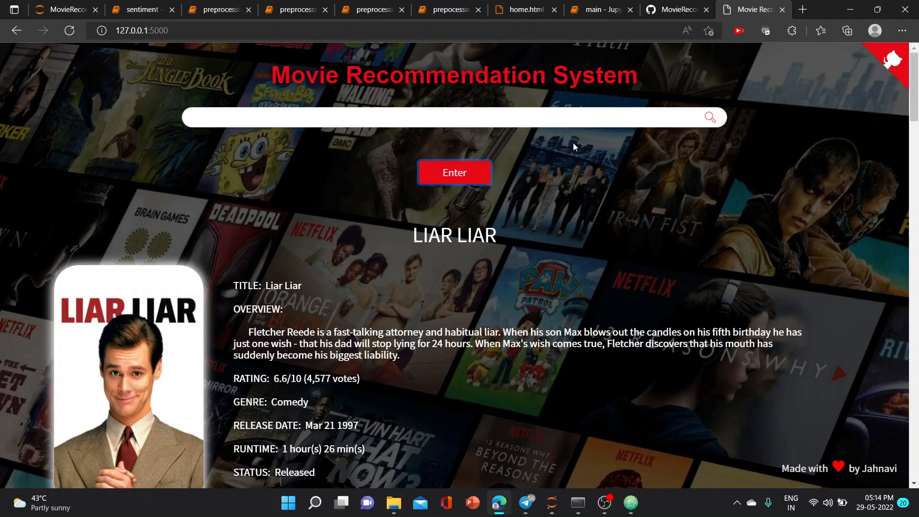
mouse_move(674, 10)
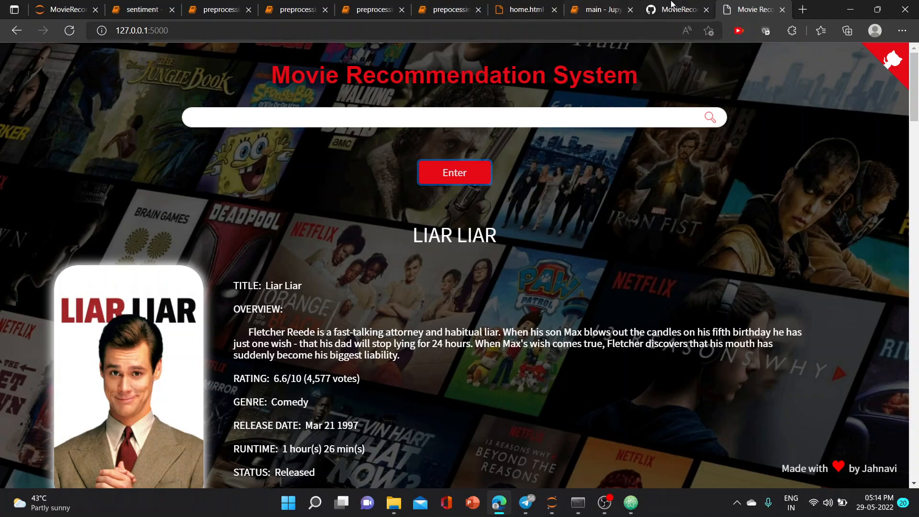
Step: Review the GitHub repository's MovieRecomendationSystem folder listing of notebooks, CSVs and main.py
click(674, 10)
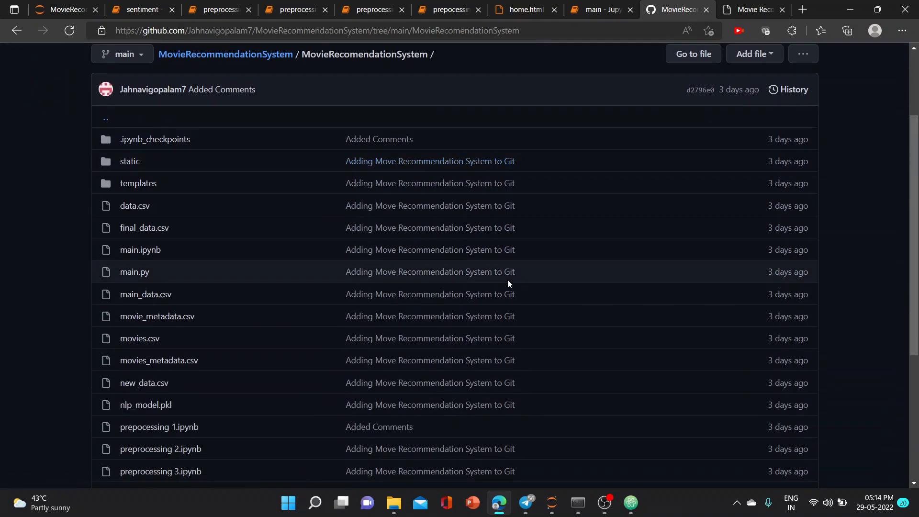
mouse_move(238, 198)
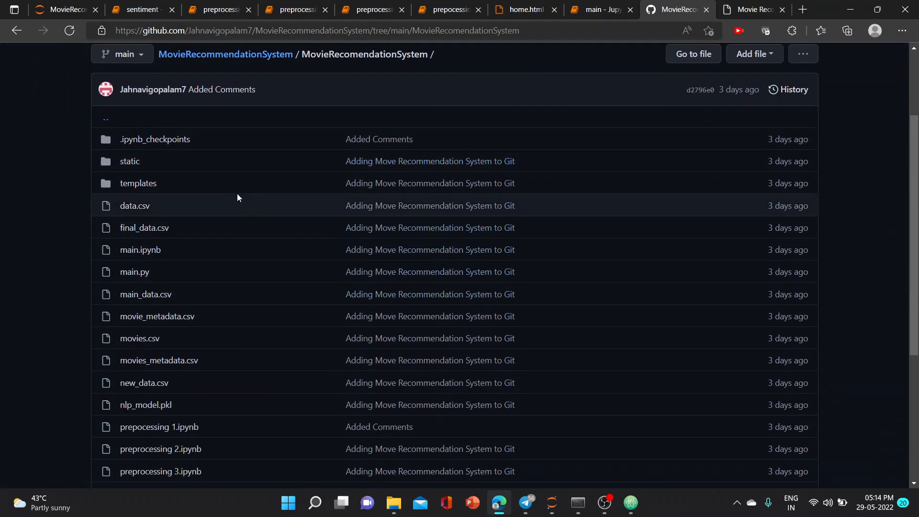
mouse_move(227, 236)
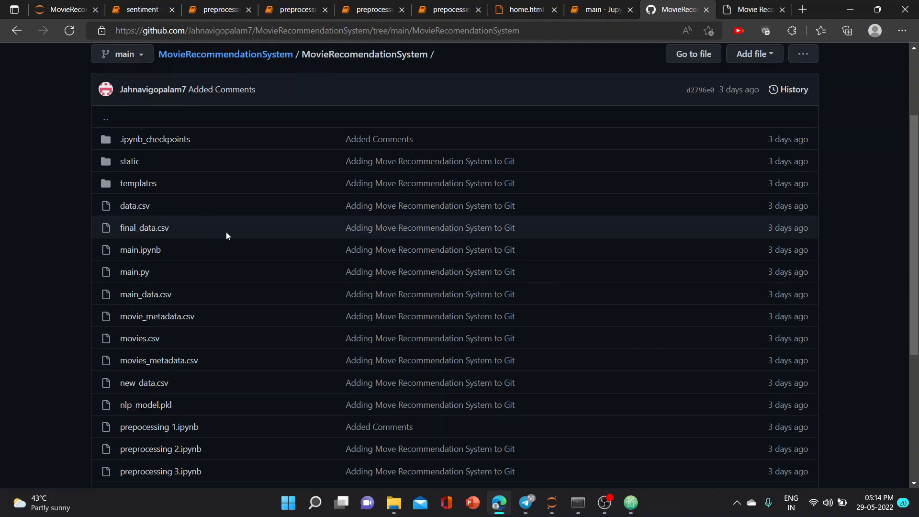
scroll(down, 3)
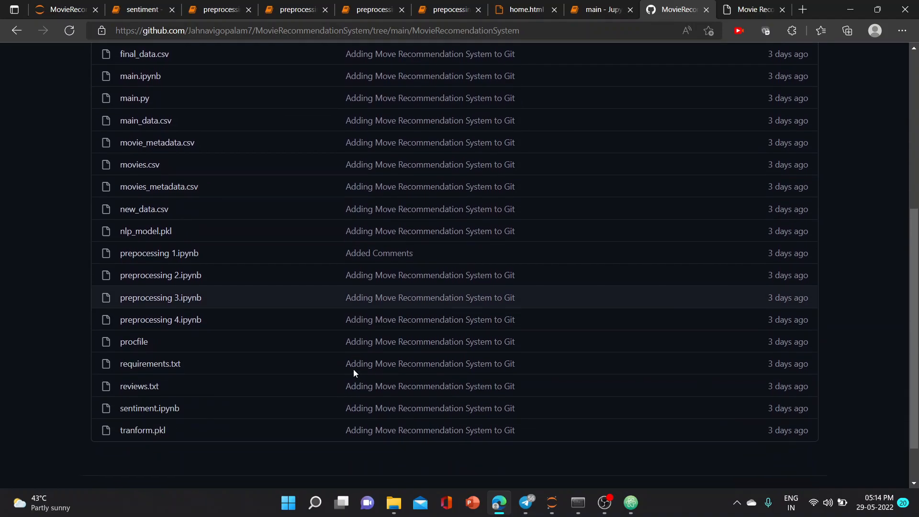
scroll(up, 3)
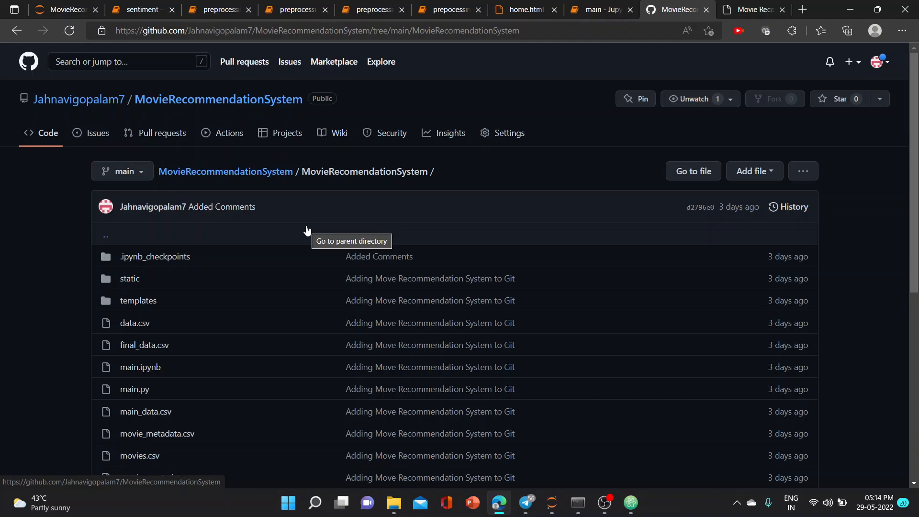
mouse_move(450, 9)
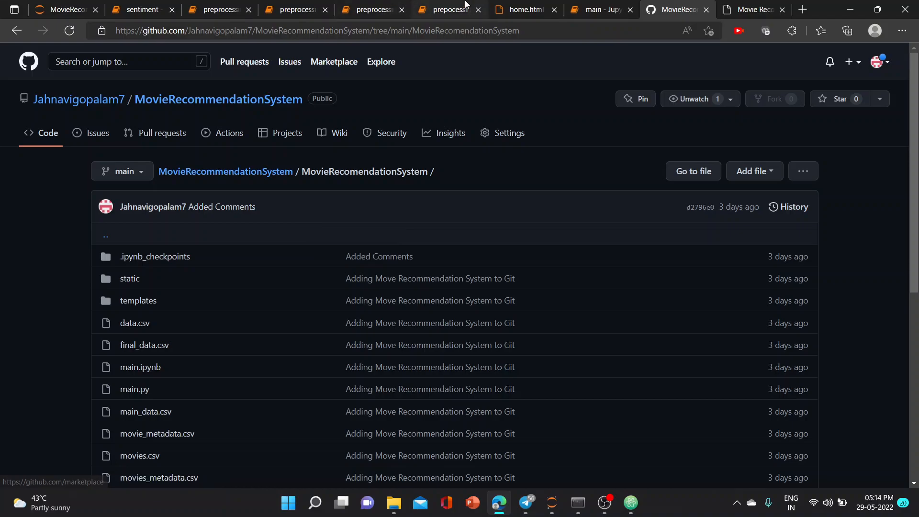
Step: Browse the preprocessing 1 notebook's cleaning cells down to the movies-per-year bar chart
click(448, 10)
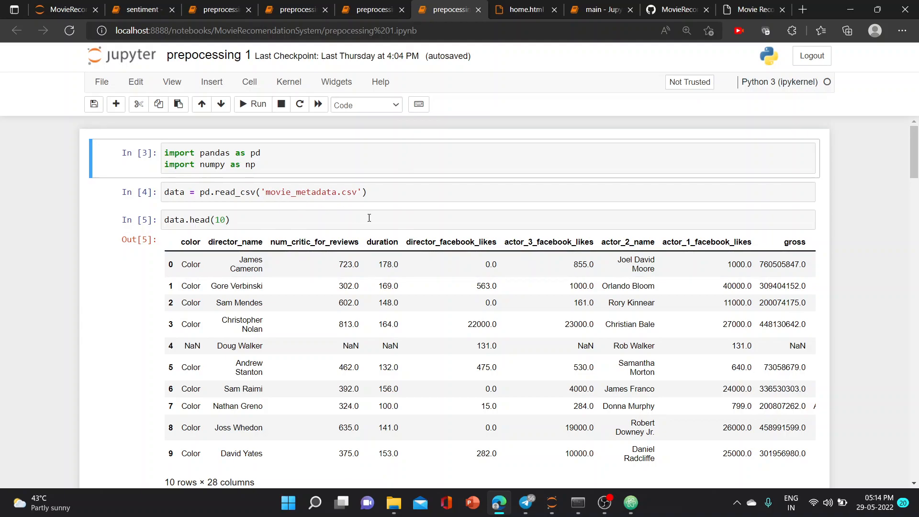
scroll(down, 3)
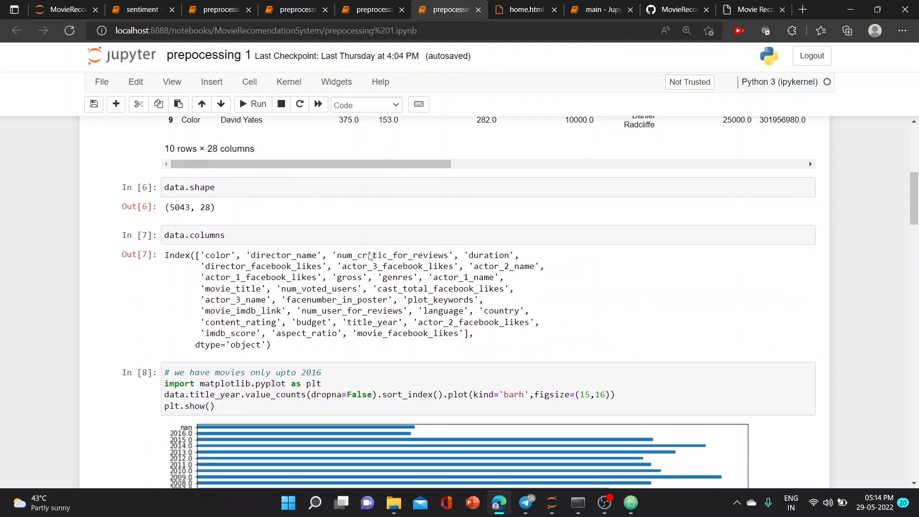
scroll(up, 3)
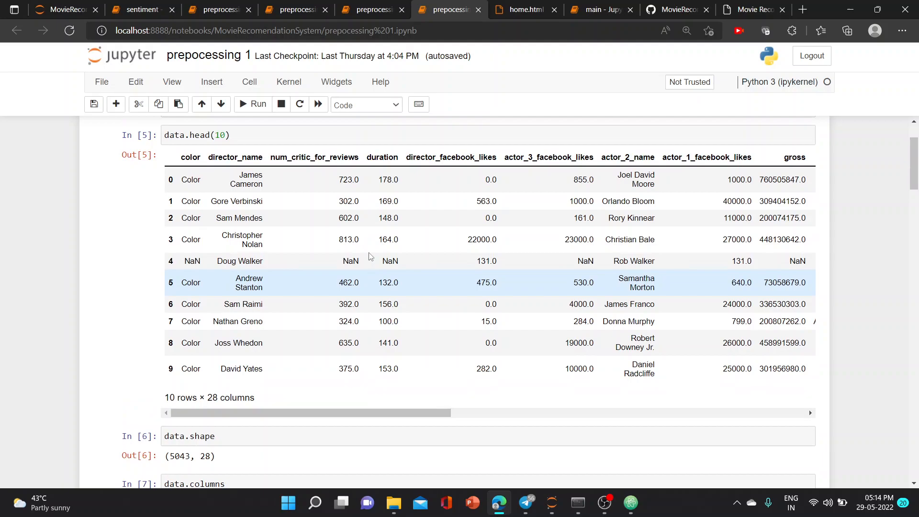
scroll(down, 3)
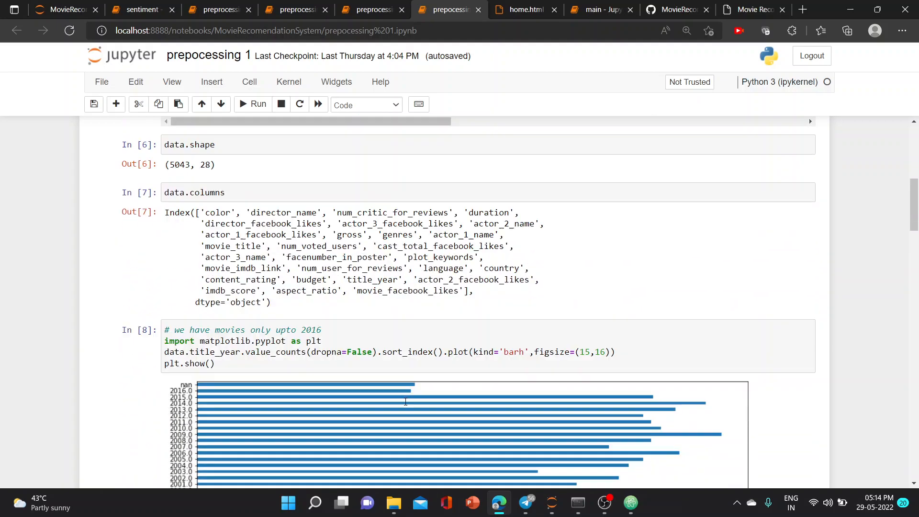
scroll(down, 3)
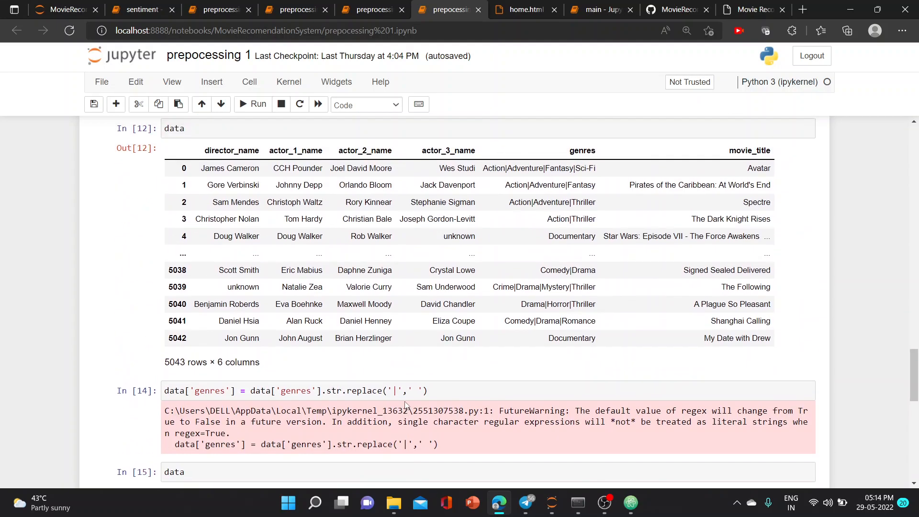
mouse_move(195, 153)
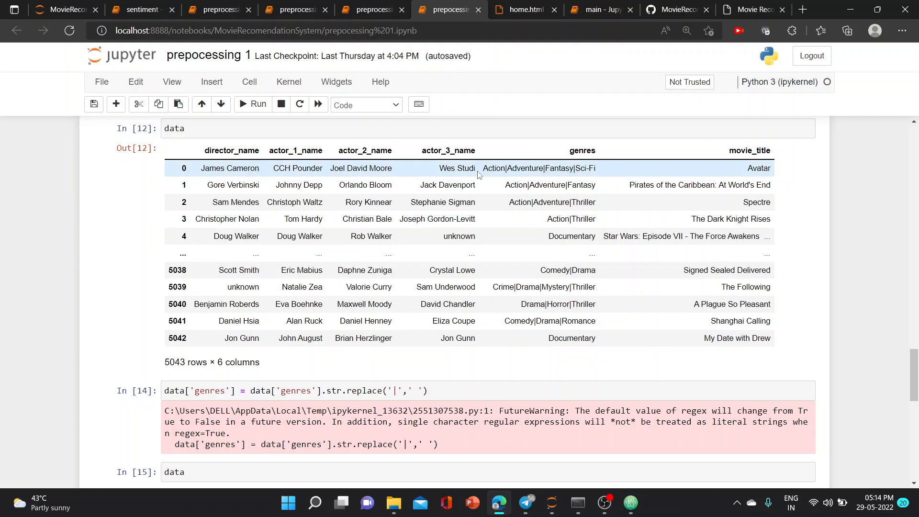
scroll(up, 3)
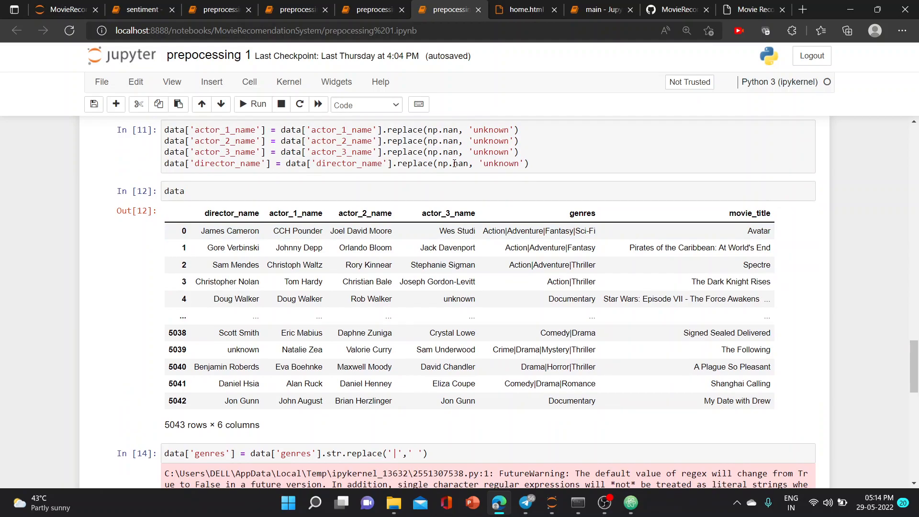
scroll(down, 3)
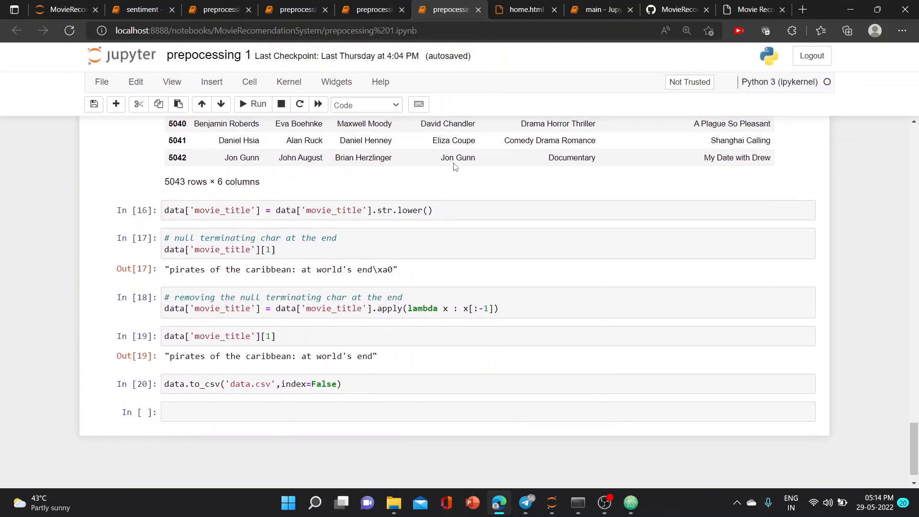
scroll(up, 3)
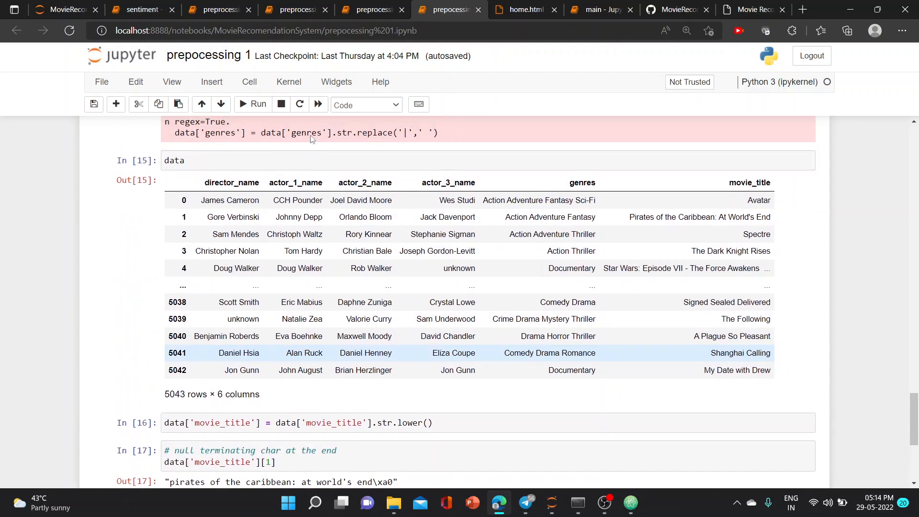
scroll(down, 3)
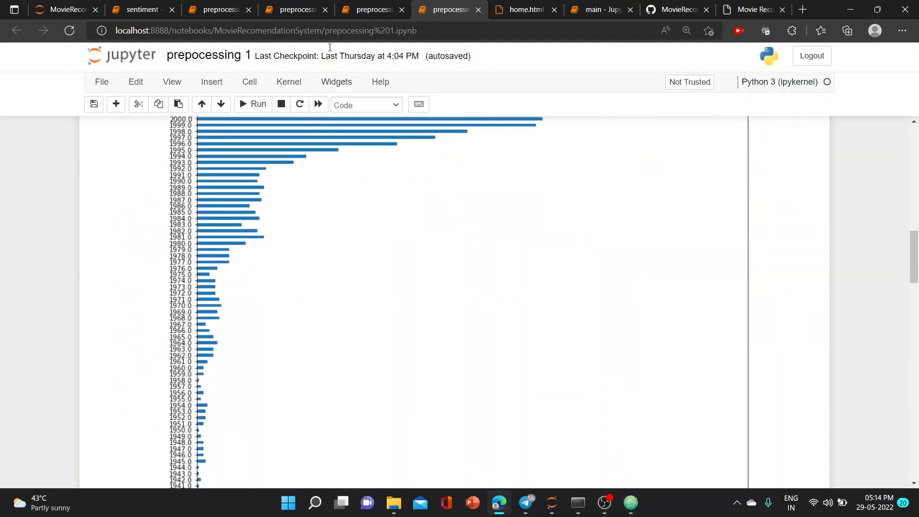
Step: Review preprocessing 2 from the credits loading to the literal_eval conversion lines in cell 13
click(372, 9)
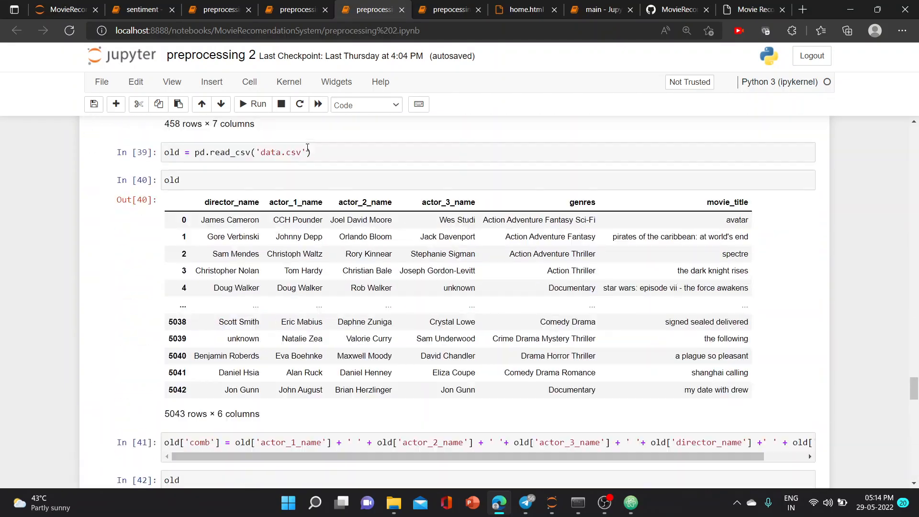
scroll(up, 3)
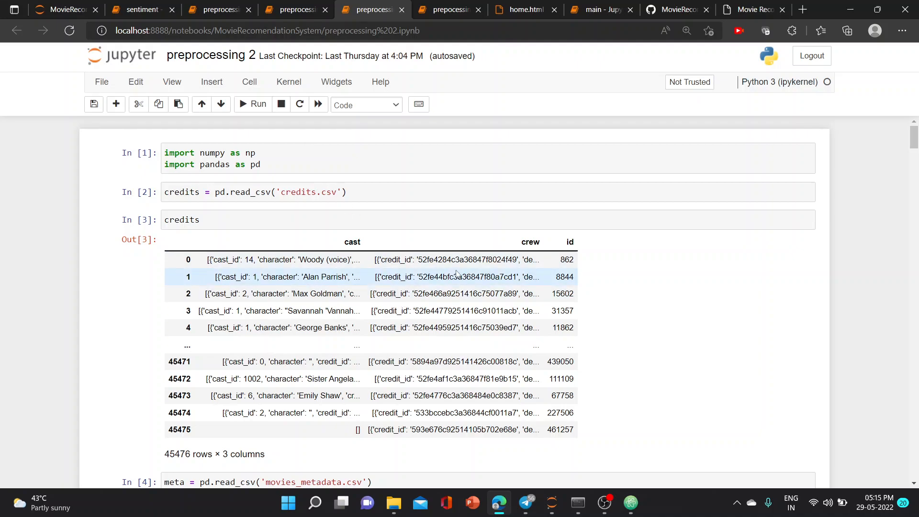
scroll(down, 3)
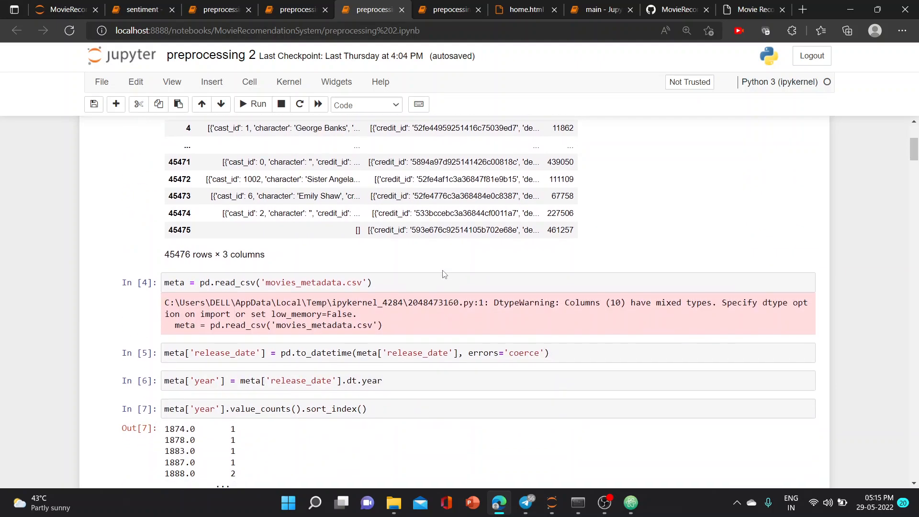
scroll(down, 3)
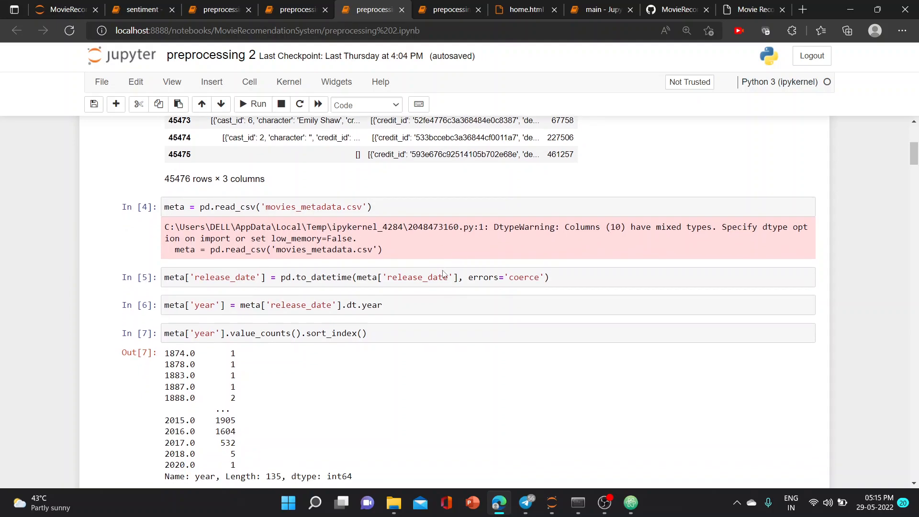
scroll(up, 3)
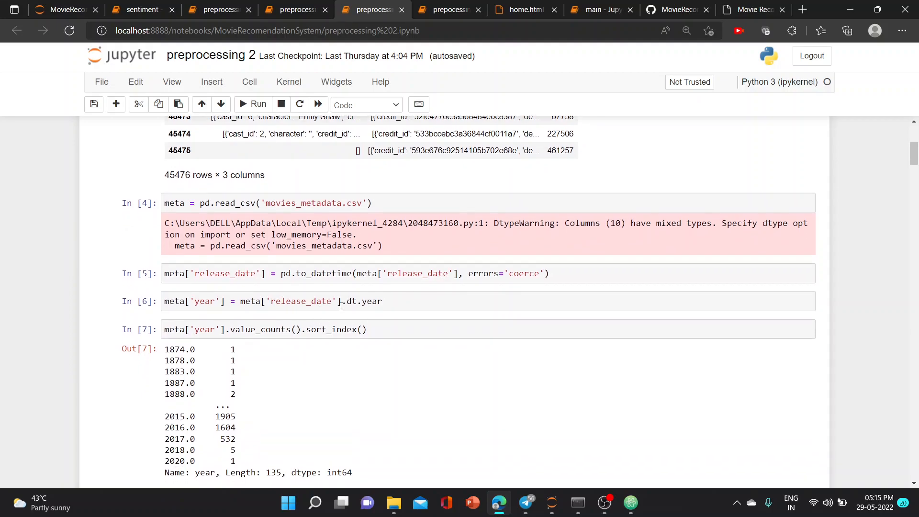
scroll(down, 3)
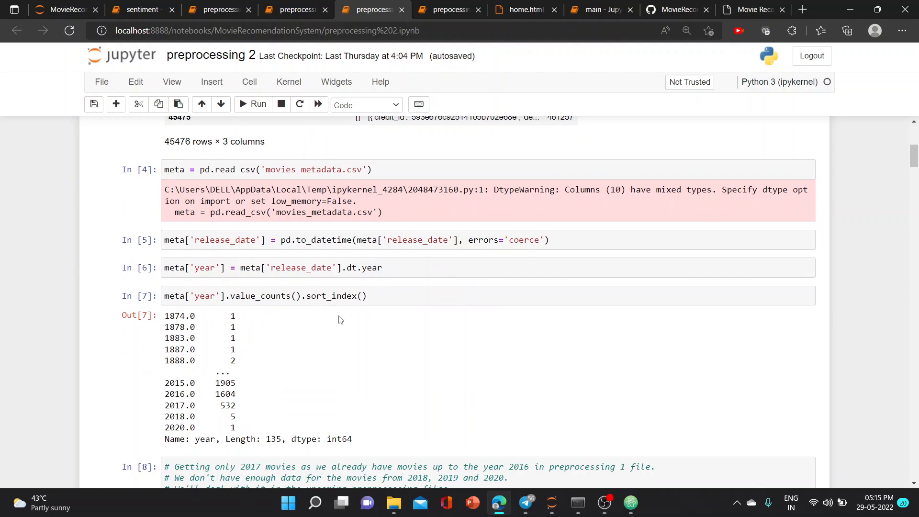
scroll(down, 3)
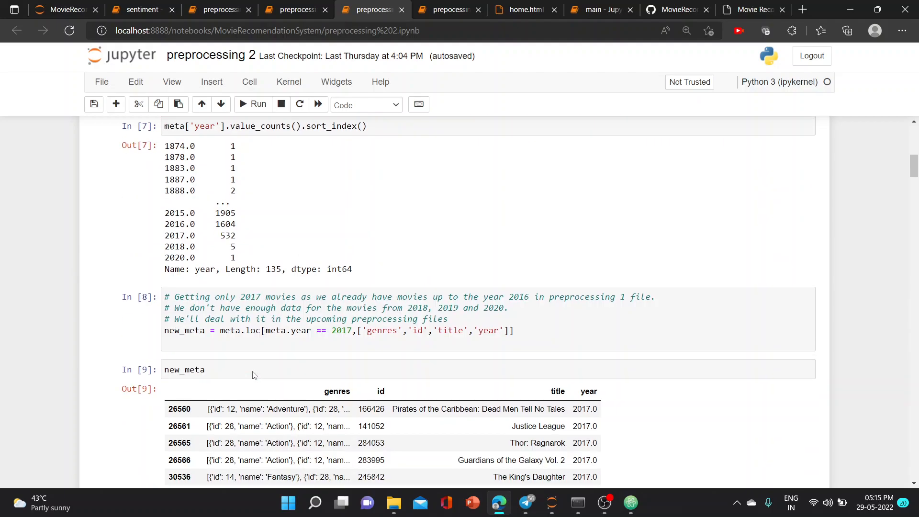
scroll(down, 3)
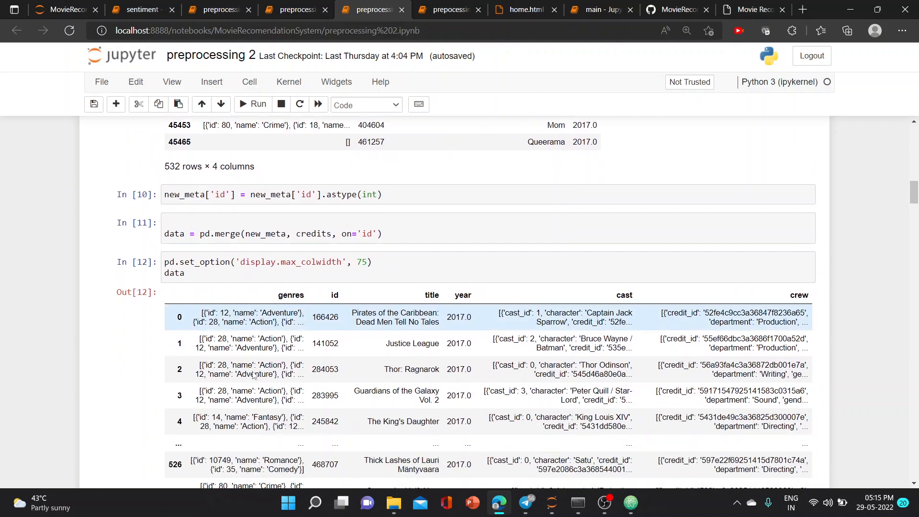
scroll(down, 3)
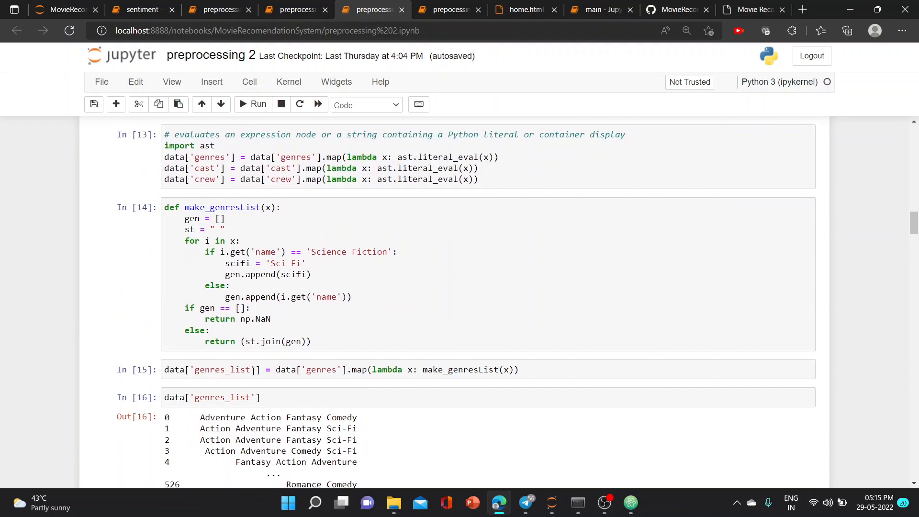
click(399, 153)
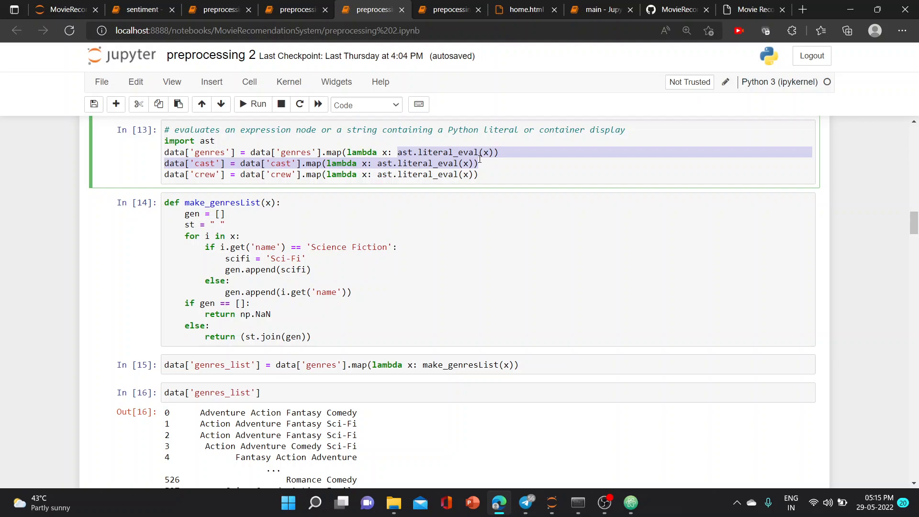
Step: Continue through the get_actor functions down to the actor_3_name extraction output
scroll(up, 3)
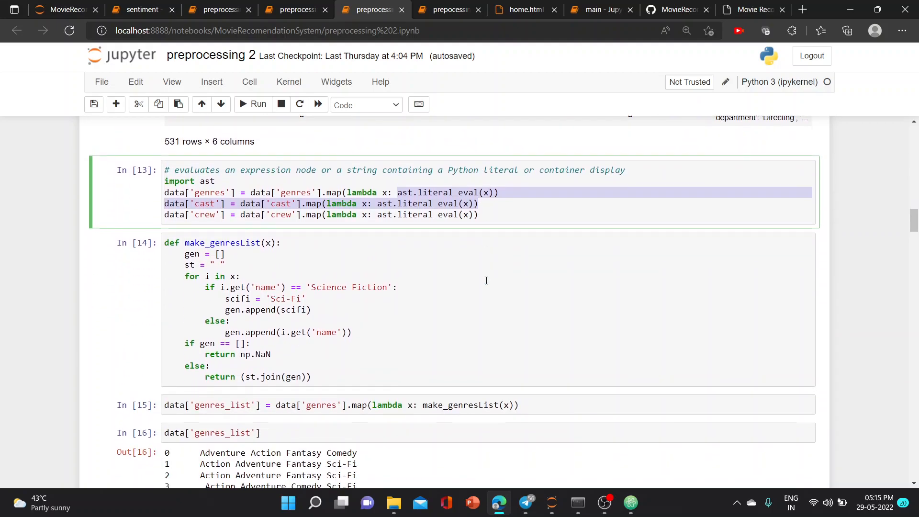
scroll(down, 3)
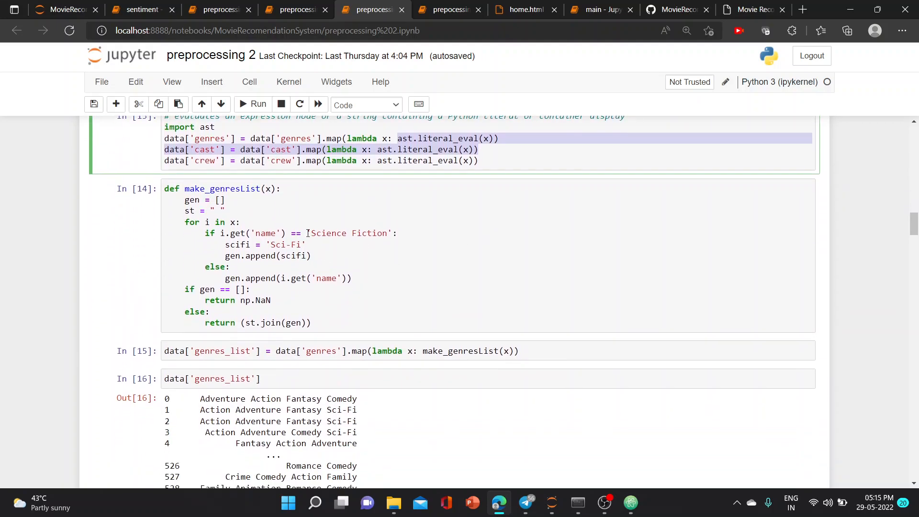
mouse_move(313, 237)
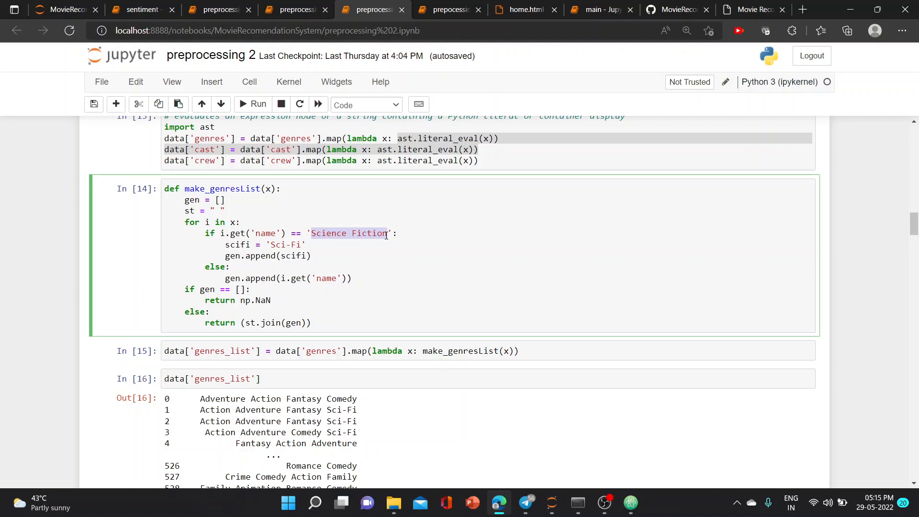
mouse_move(273, 247)
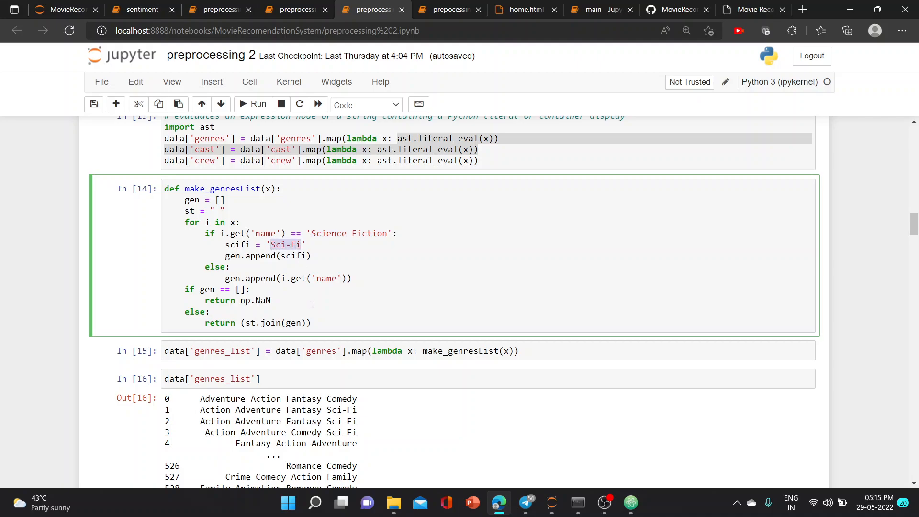
scroll(down, 3)
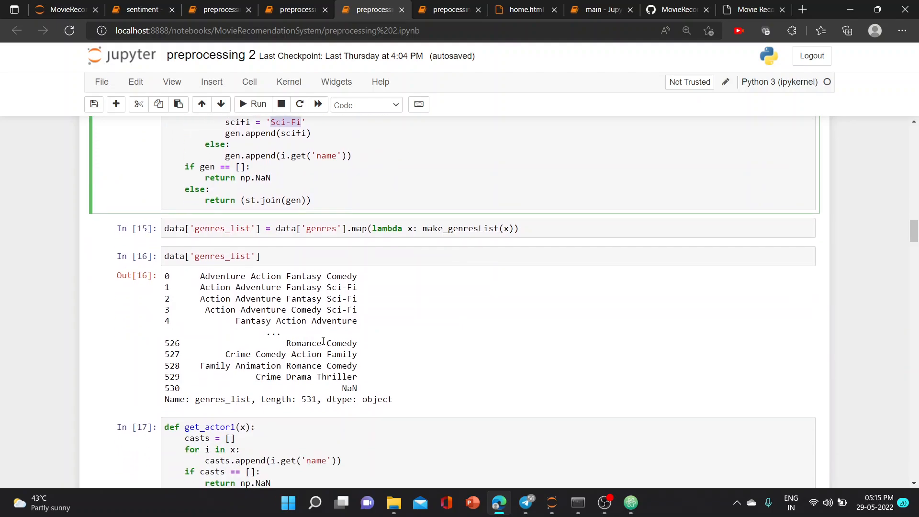
scroll(down, 3)
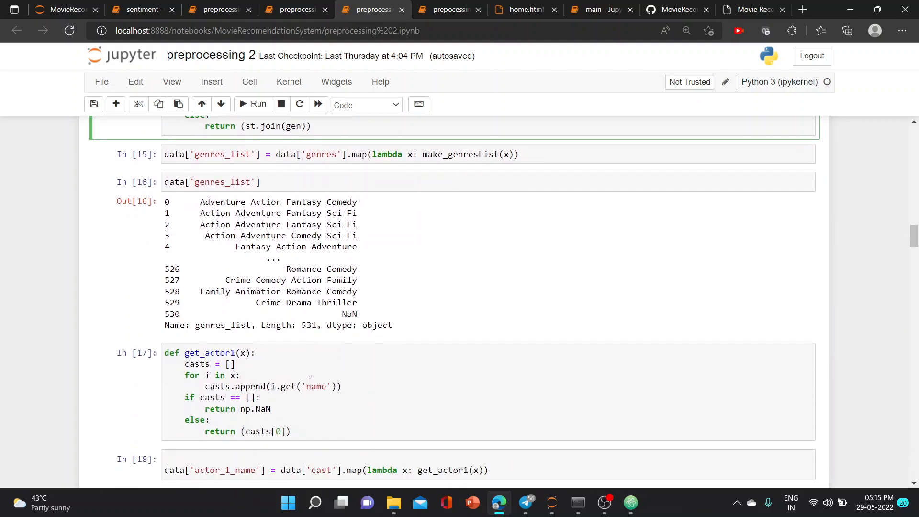
scroll(down, 3)
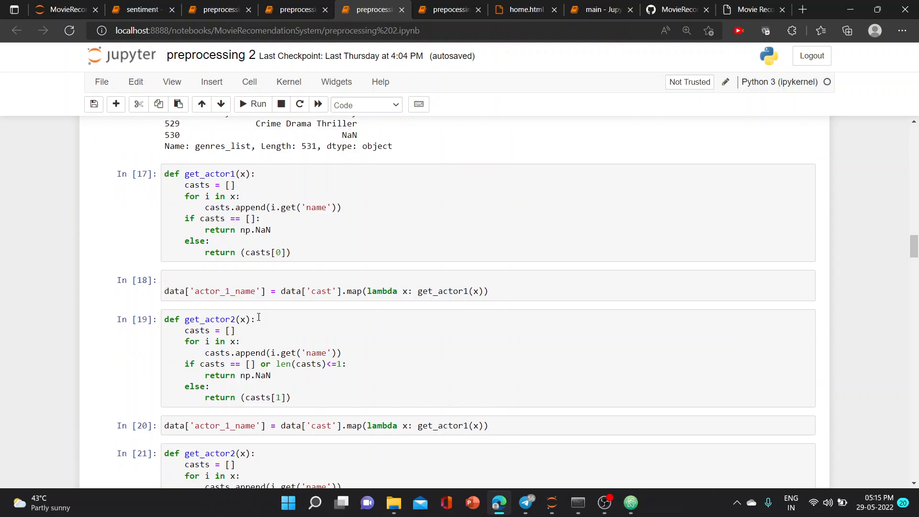
scroll(down, 3)
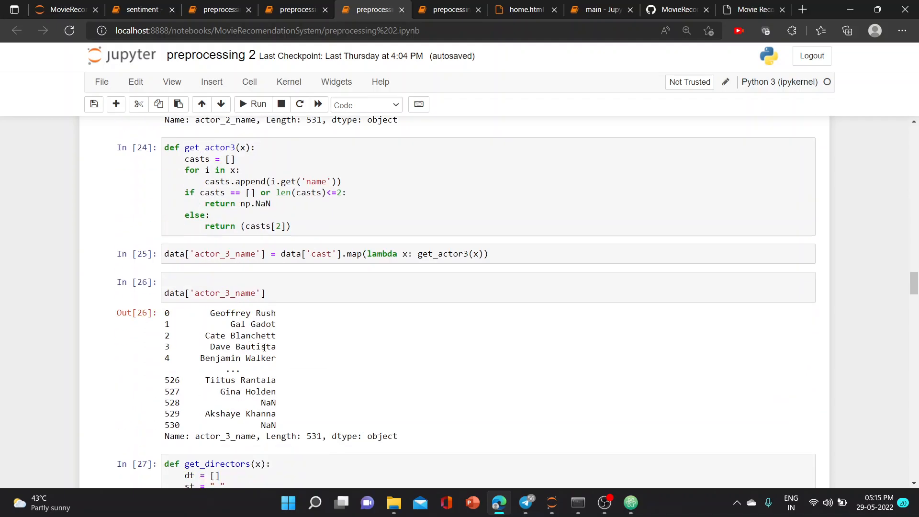
scroll(down, 3)
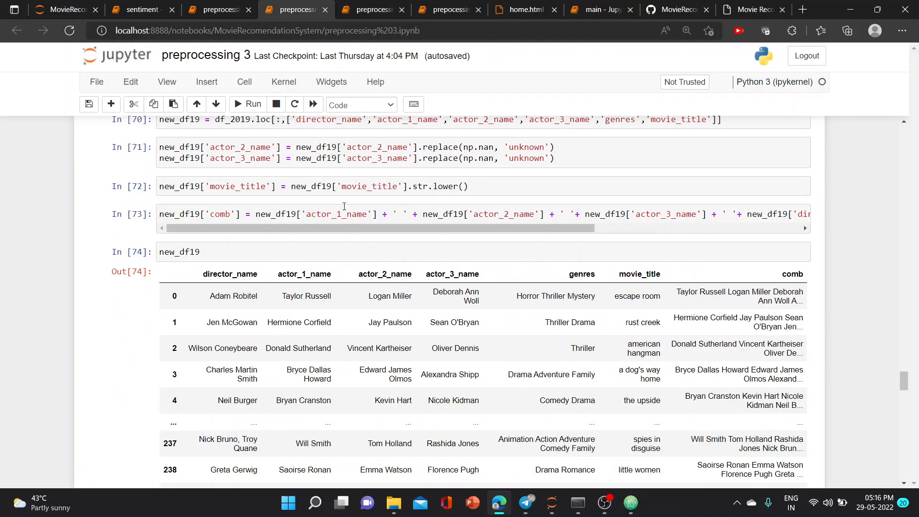
Step: Recheck the top of preprocessing 2, then move to the preprocessing 3 notebook
scroll(up, 3)
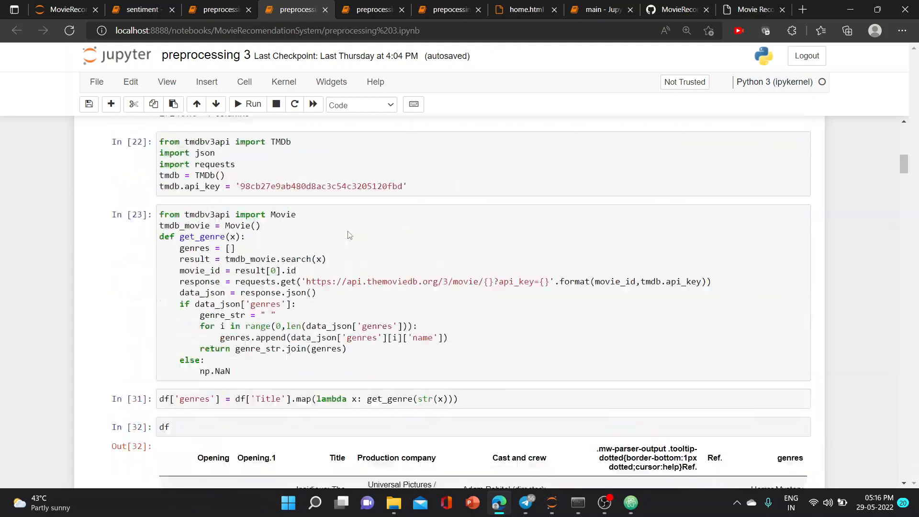
scroll(up, 3)
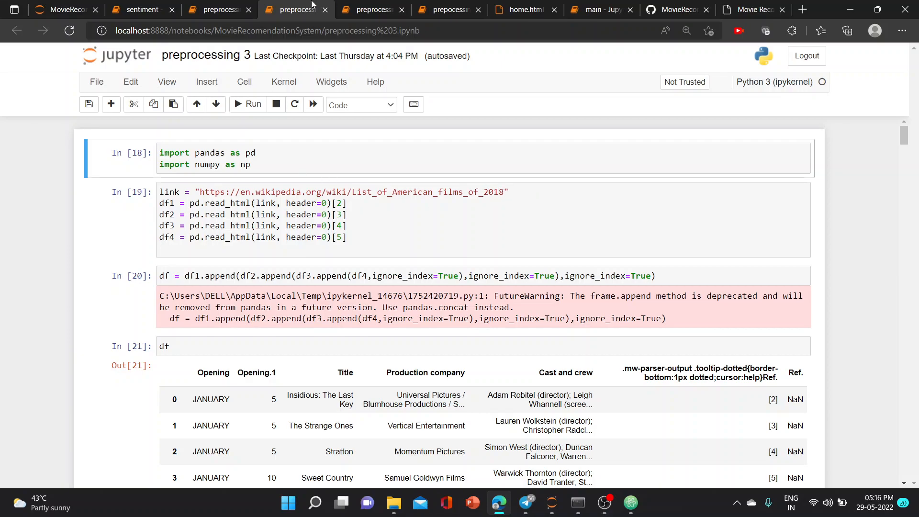
click(372, 10)
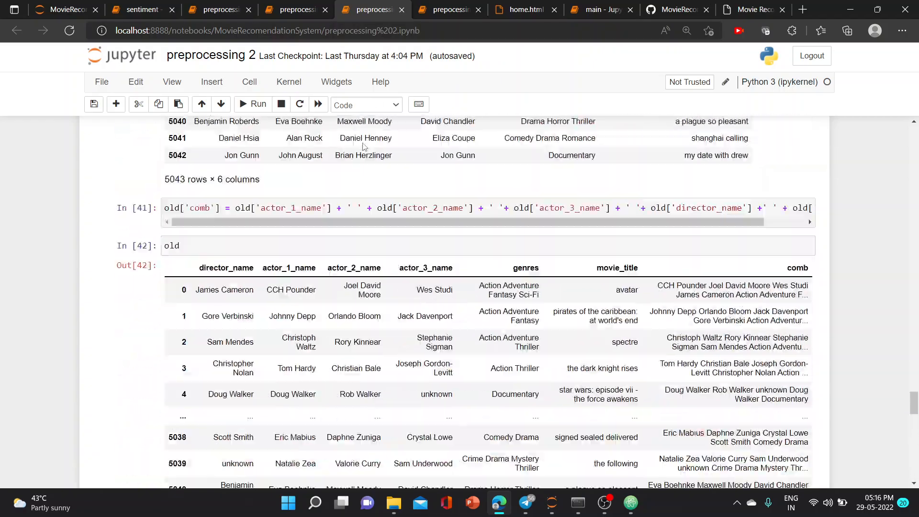
scroll(up, 3)
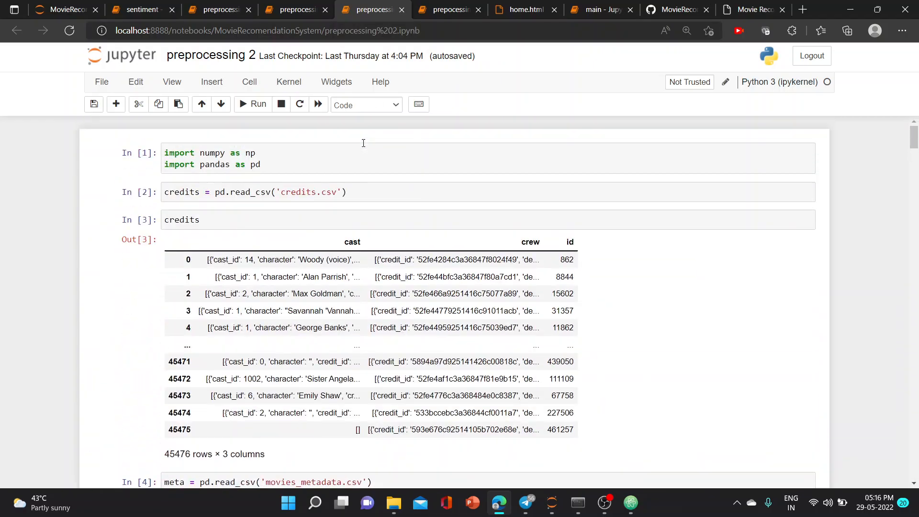
scroll(down, 3)
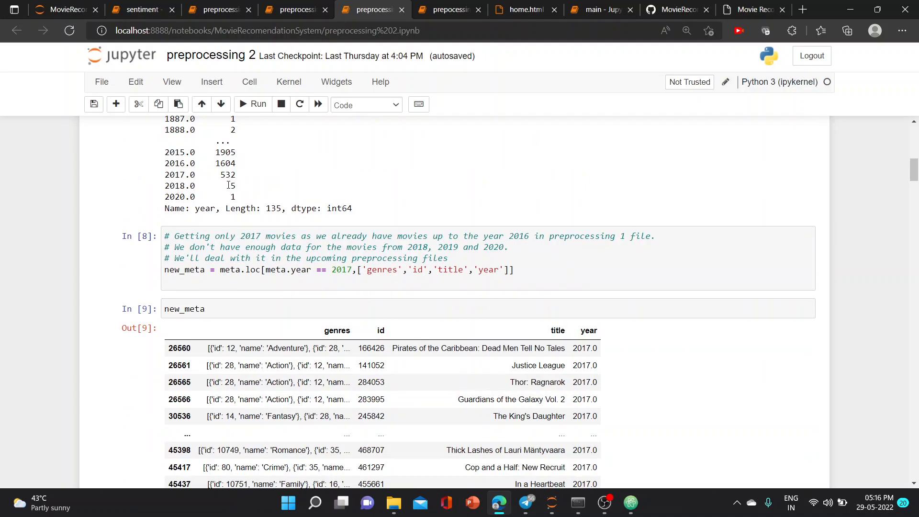
double_click(231, 186)
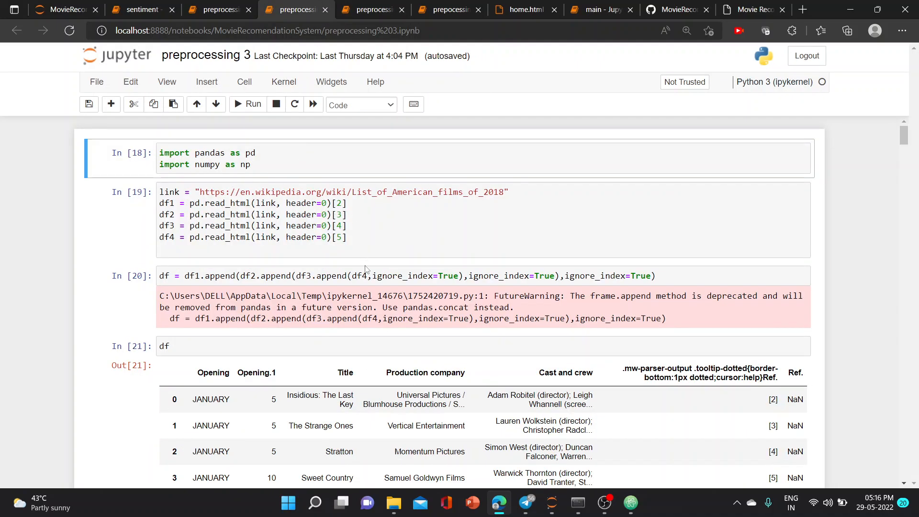
Step: Highlight the TMDB api_key value in preprocessing 3 and return to the GitHub folder listing
scroll(down, 3)
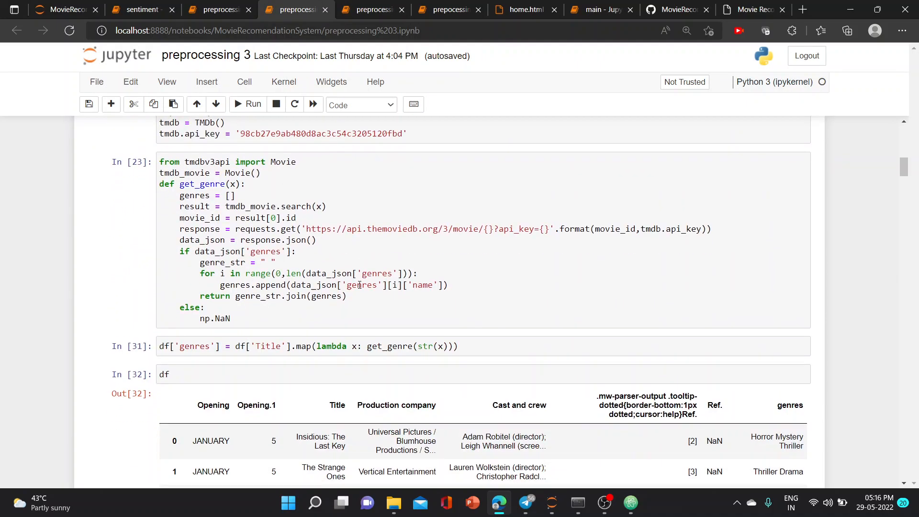
scroll(up, 3)
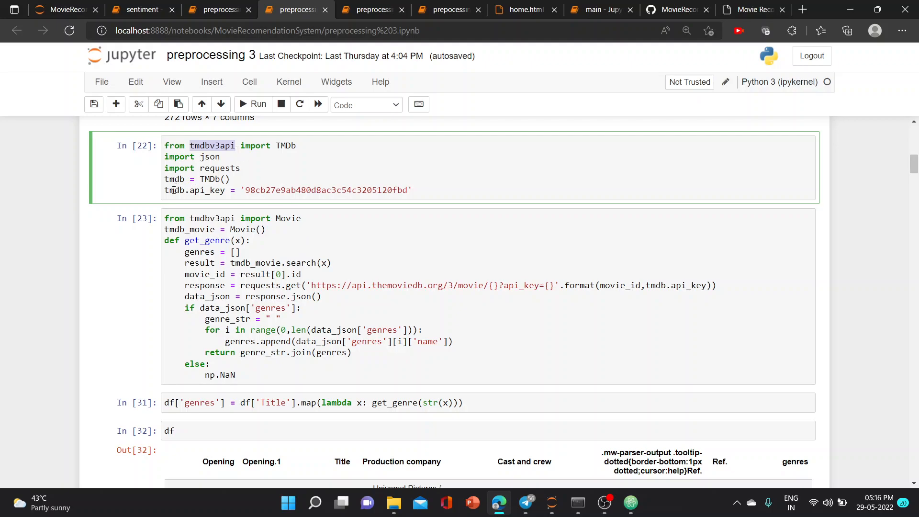
double_click(326, 189)
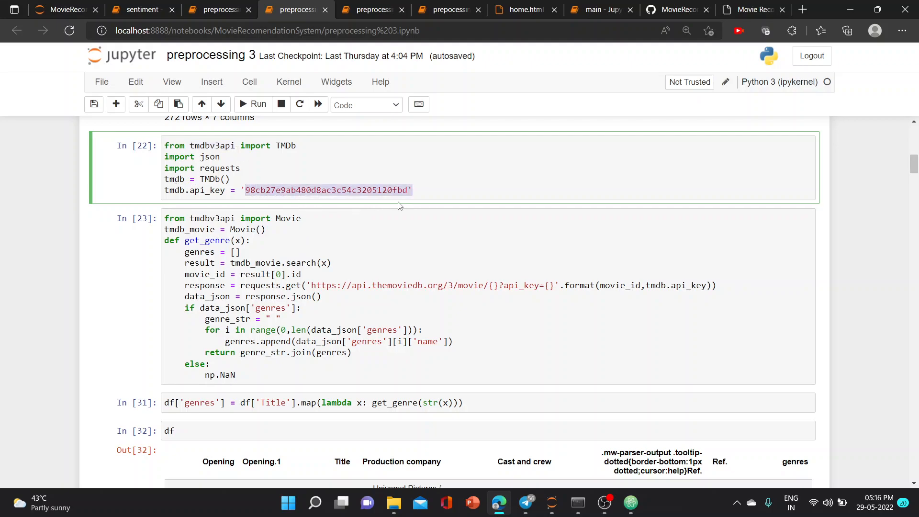
click(674, 9)
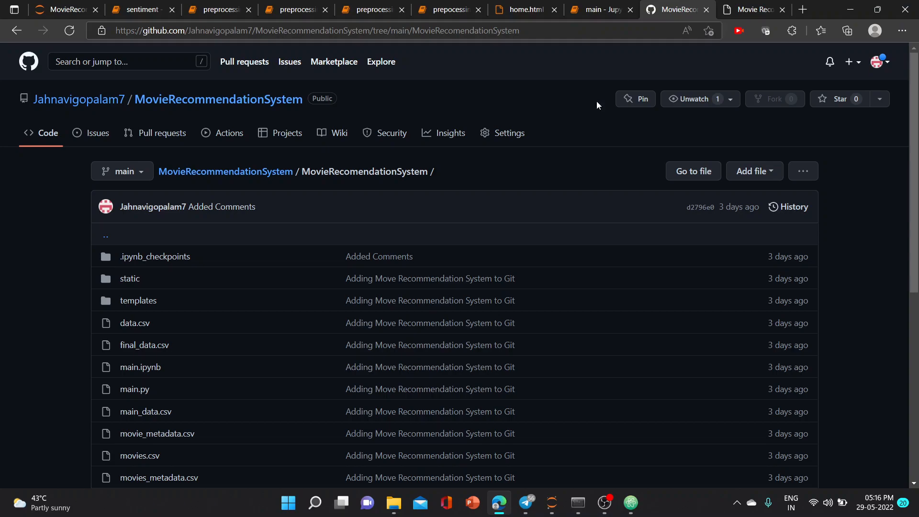
mouse_move(63, 184)
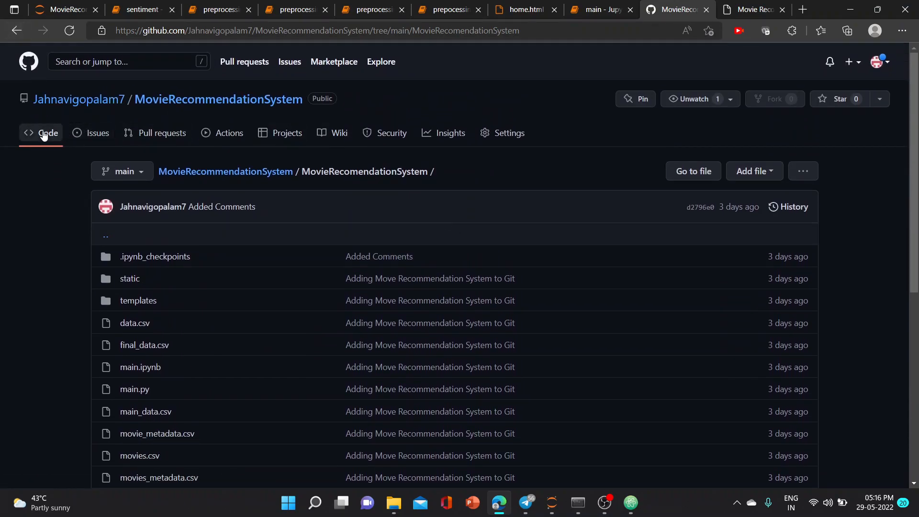
Step: Follow the README's 'How to get the api key?' link to themoviedb.org
click(218, 99)
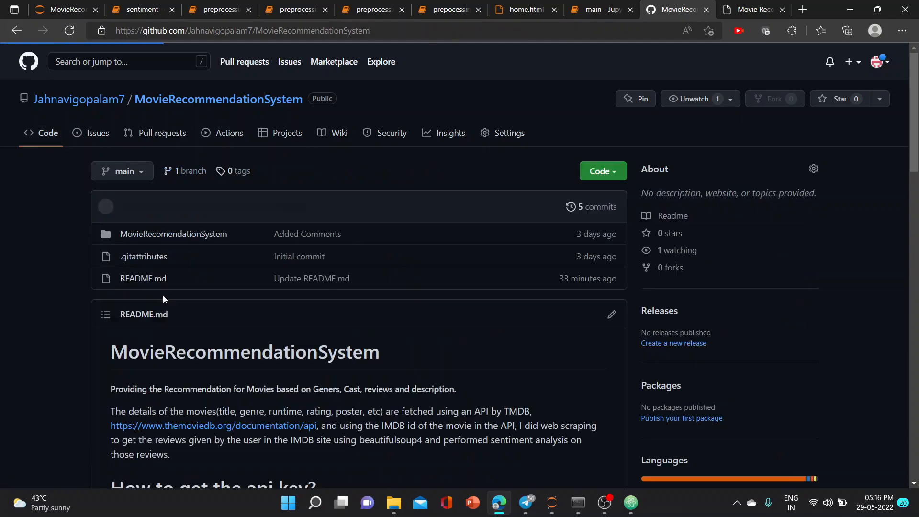
click(142, 278)
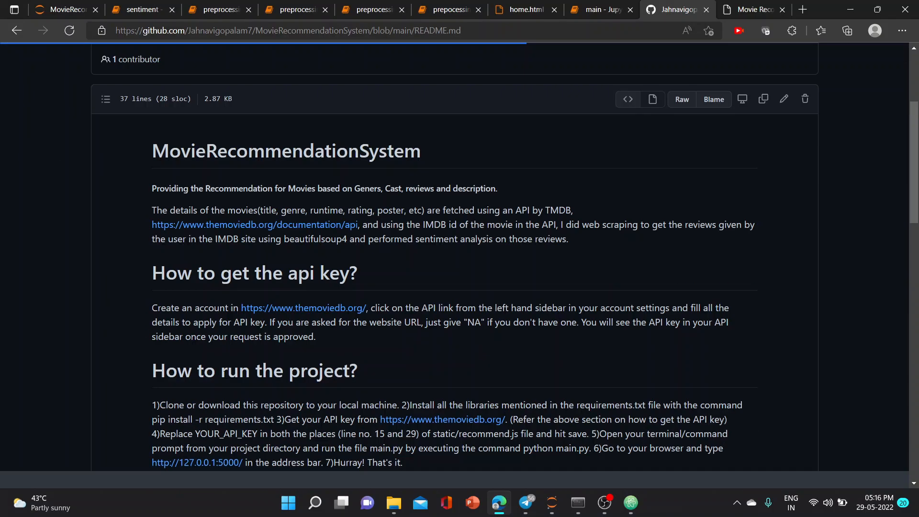
scroll(down, 3)
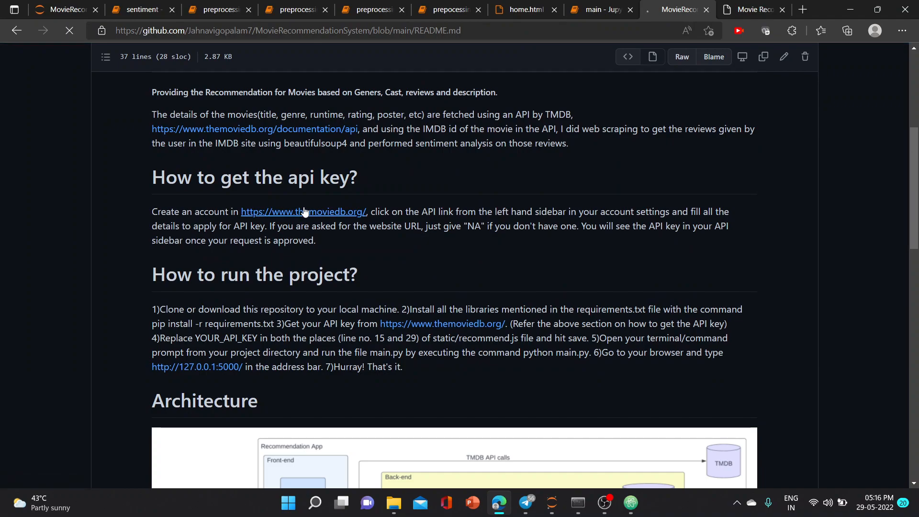
click(304, 211)
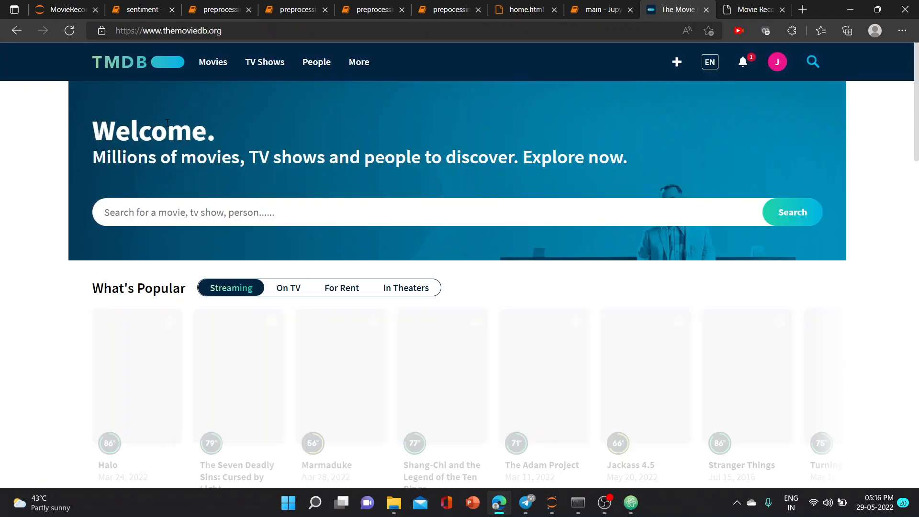
Step: Browse the TMDB home page's popular titles, then return to the preprocessing 3 notebook
scroll(down, 3)
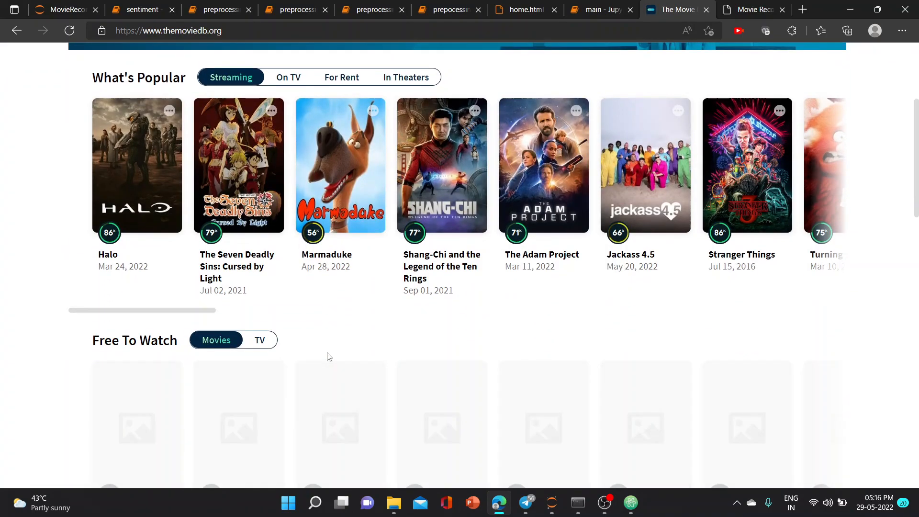
scroll(up, 3)
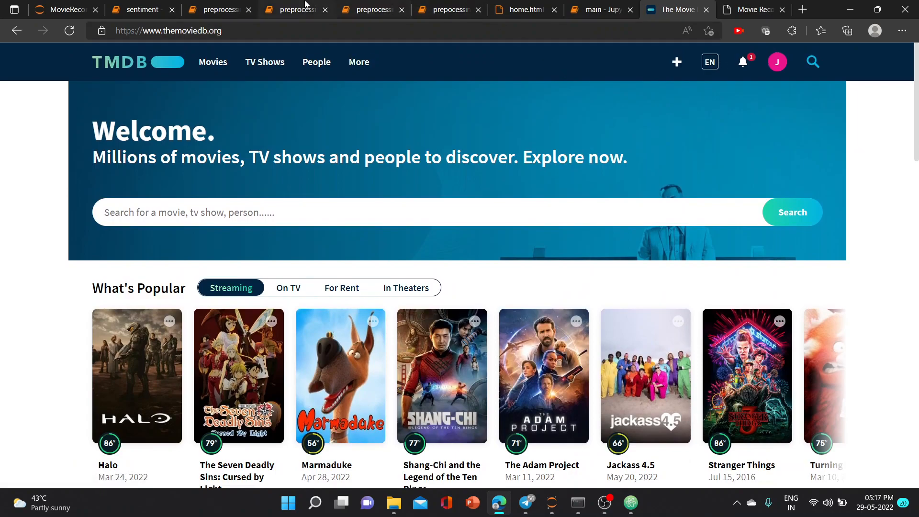
click(294, 10)
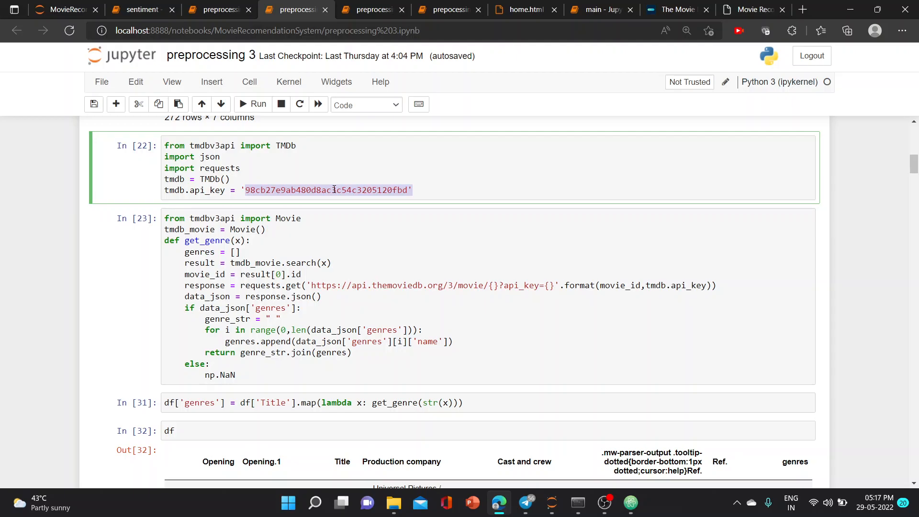
Step: Read through preprocessing 3's TMDb genre-fetching cells to the end
scroll(down, 3)
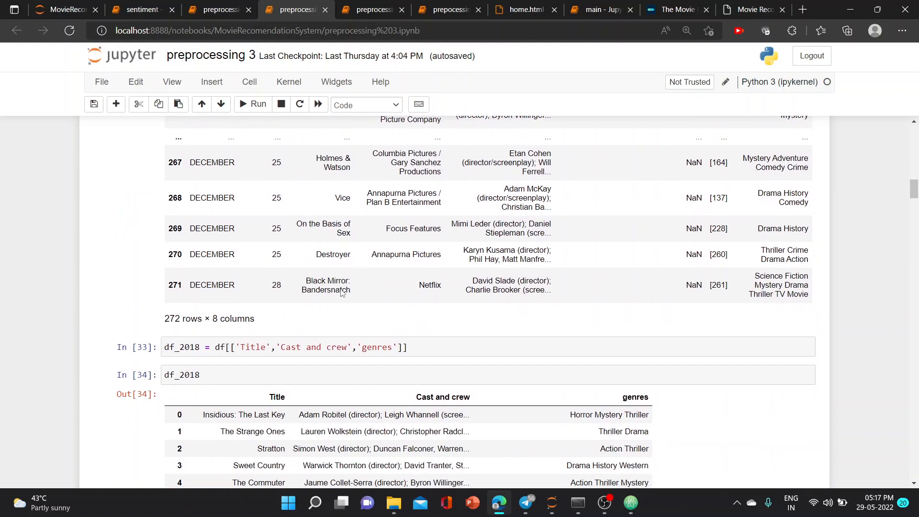
scroll(down, 3)
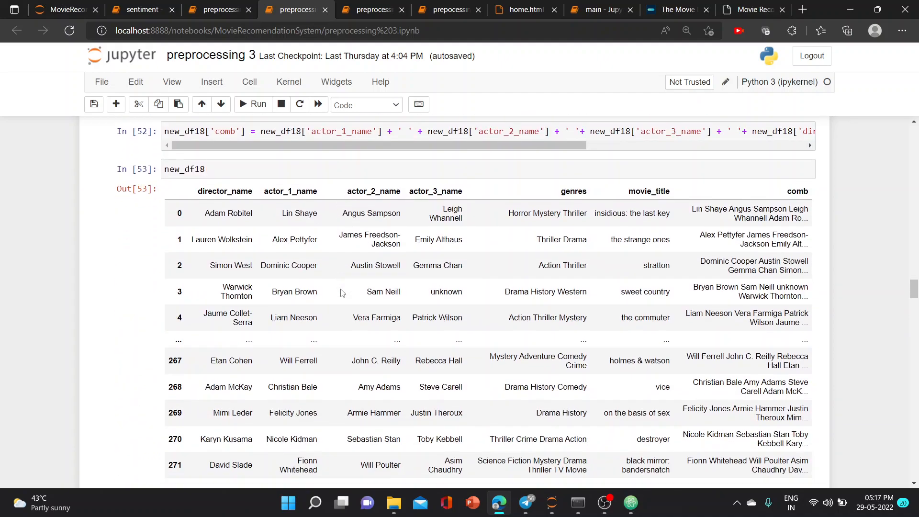
scroll(down, 3)
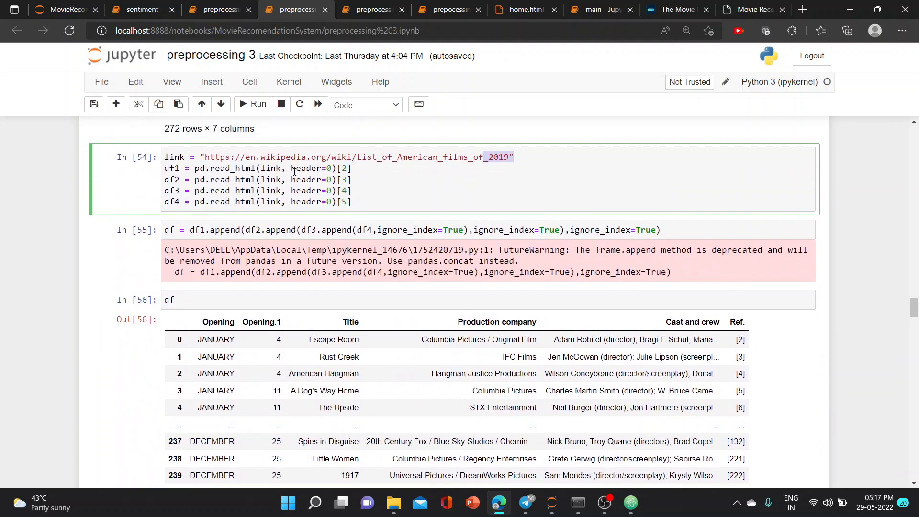
scroll(down, 3)
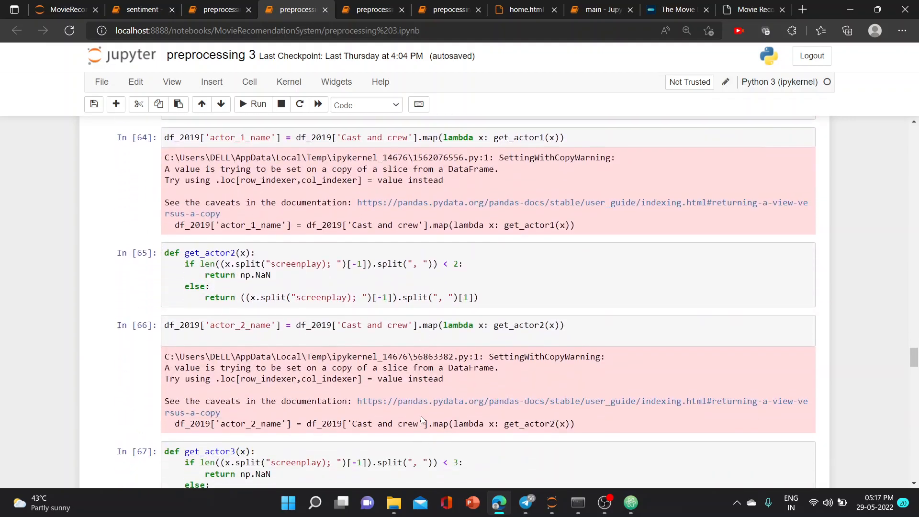
Step: Review preprocessing 4's final merged table, then move on to the sentiment notebook
click(219, 10)
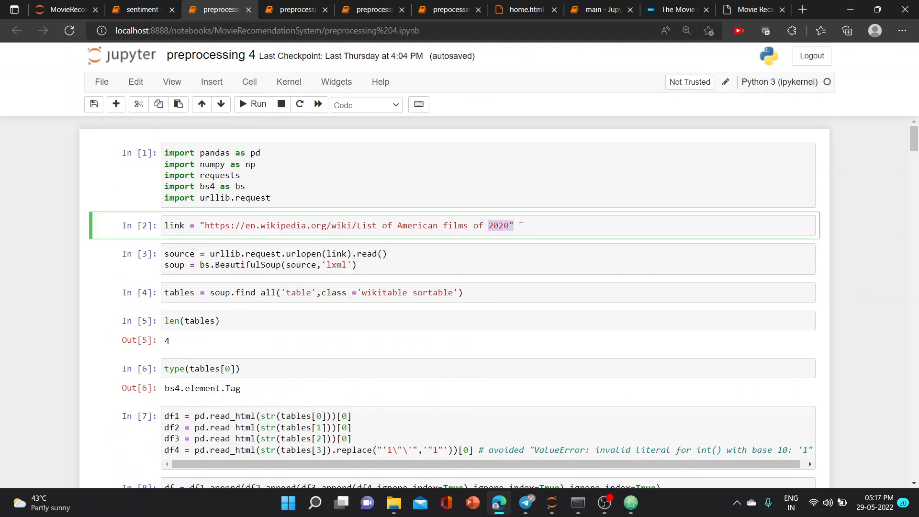
scroll(down, 3)
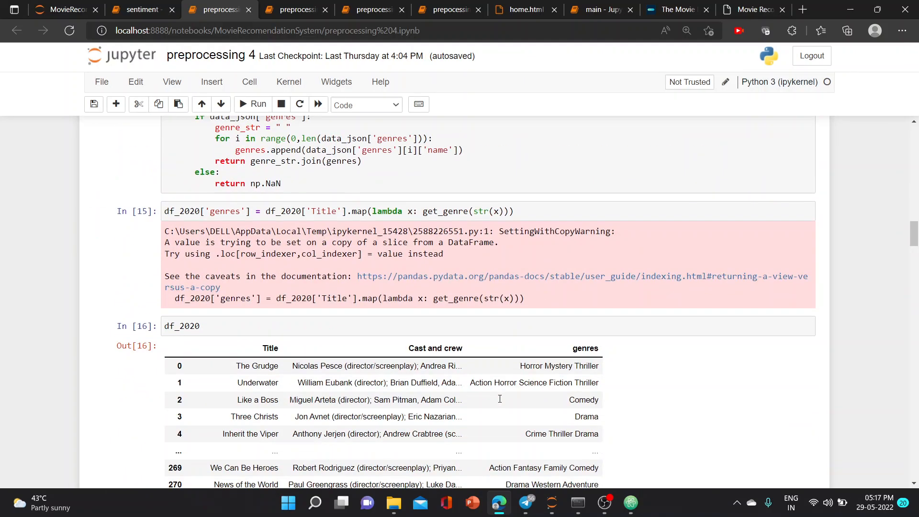
scroll(down, 3)
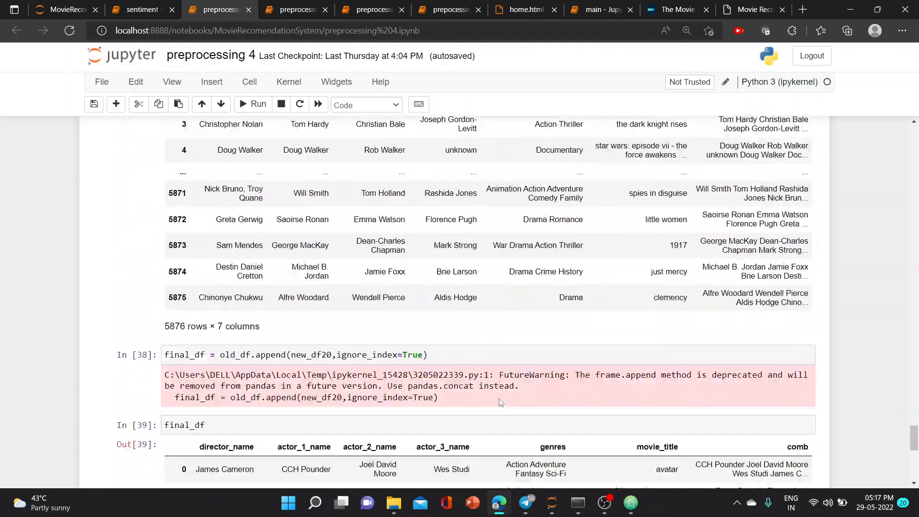
click(141, 10)
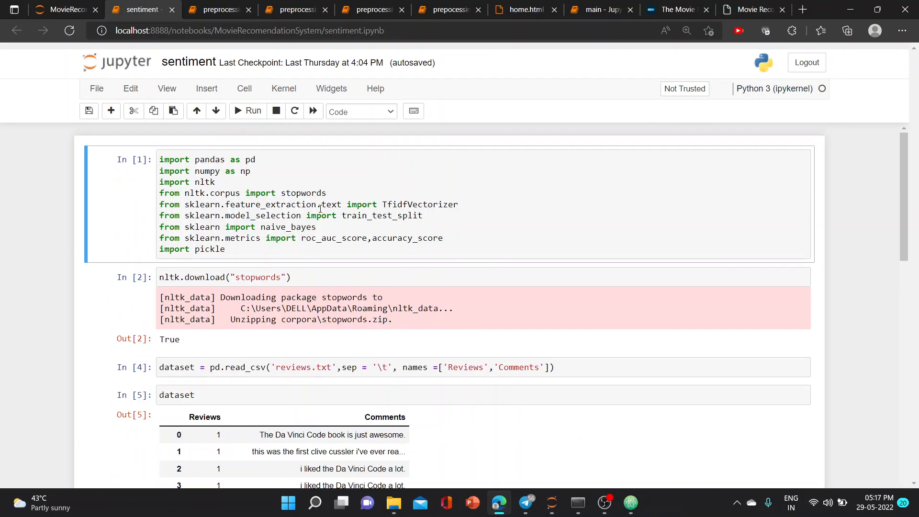
Step: Check the sentiment notebook's NLTK and sklearn imports, then return to the GitHub repository
scroll(up, 3)
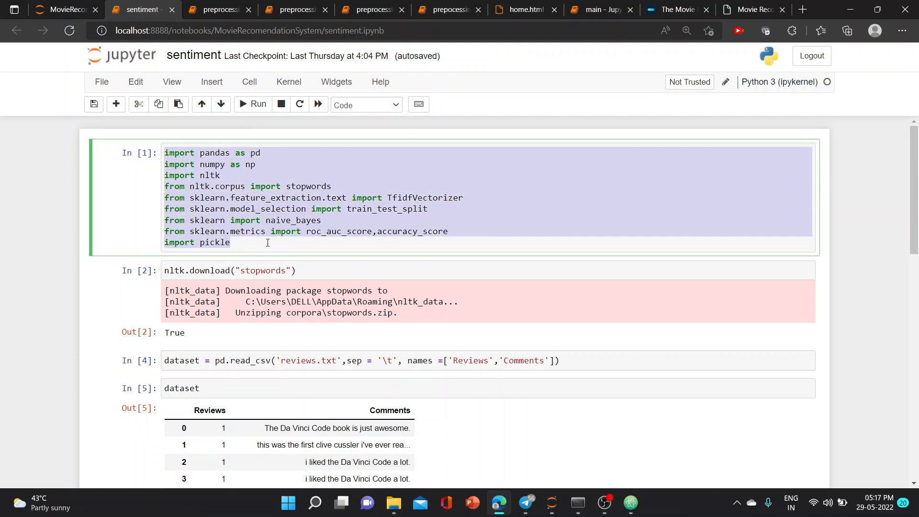
click(673, 9)
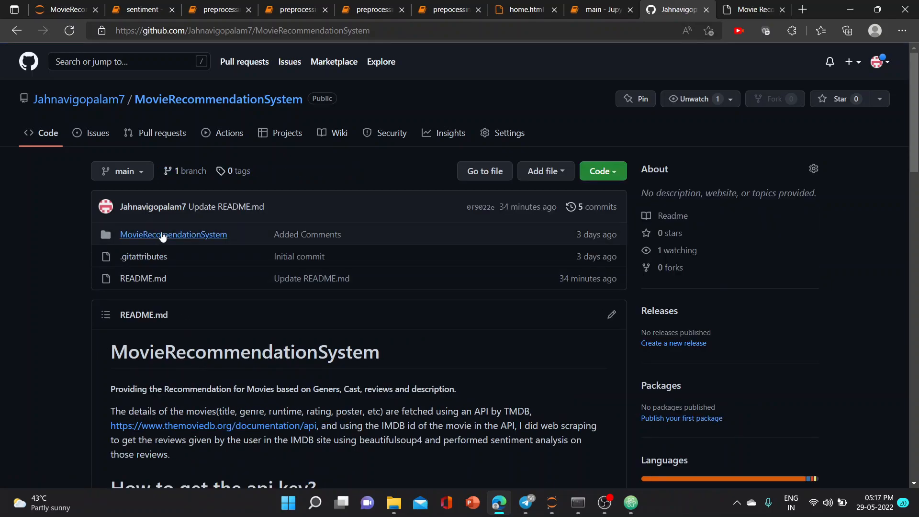
Step: View requirements.txt with its 16 pinned libraries, then return to the sentiment notebook
click(173, 233)
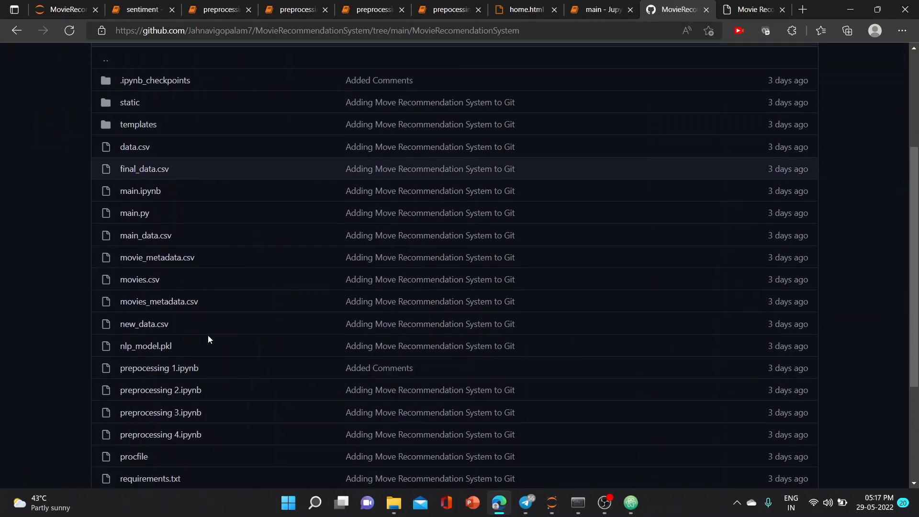
scroll(down, 3)
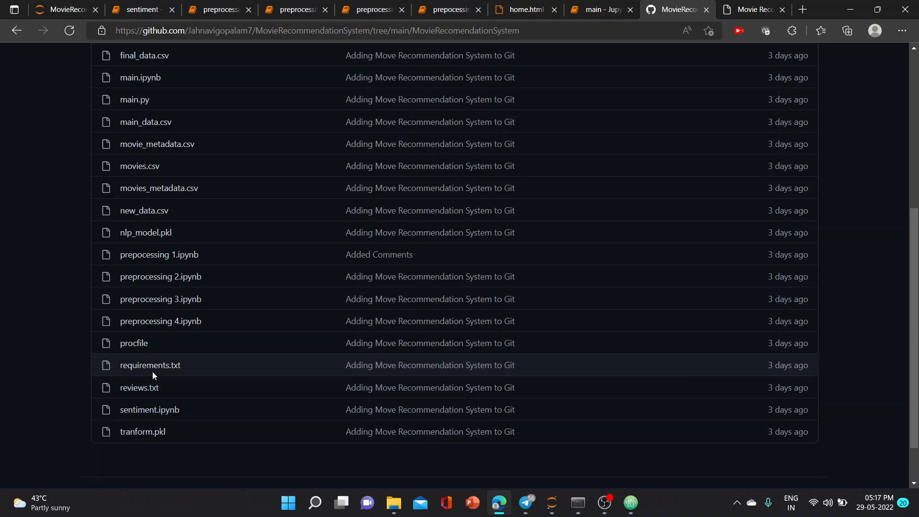
click(150, 364)
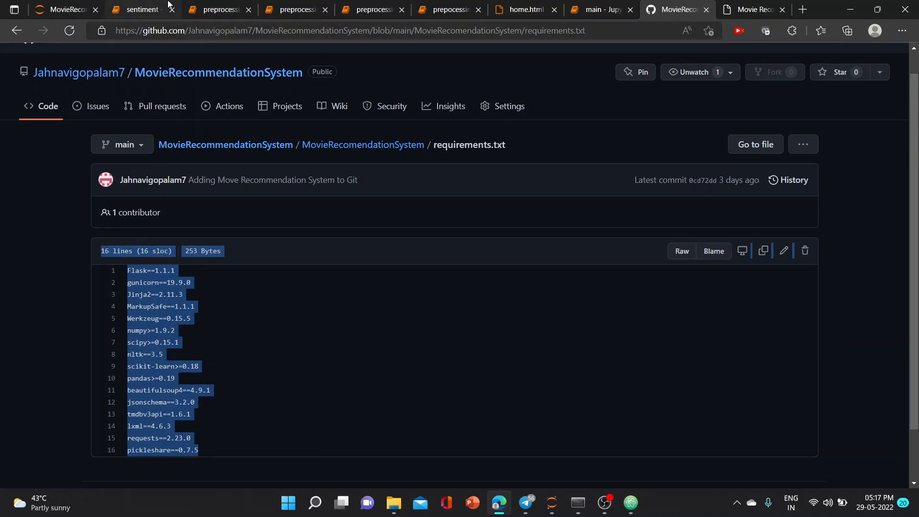
click(141, 10)
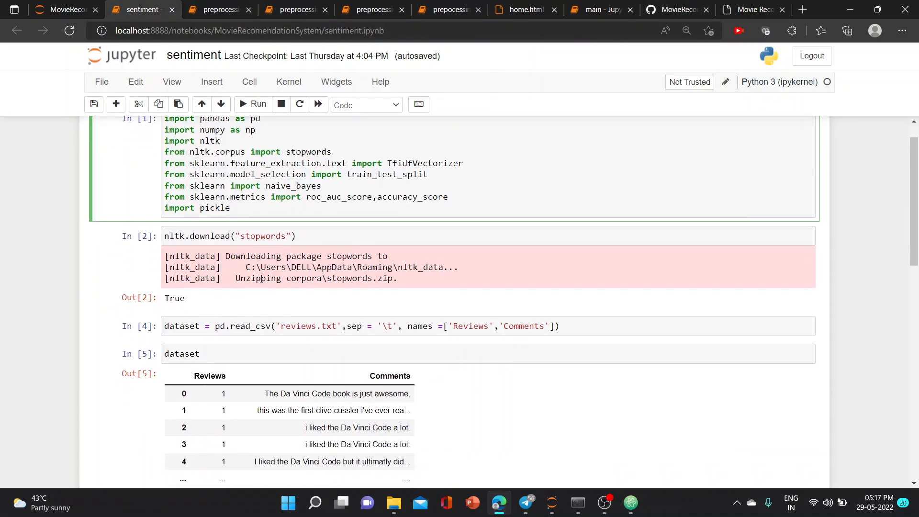
scroll(up, 3)
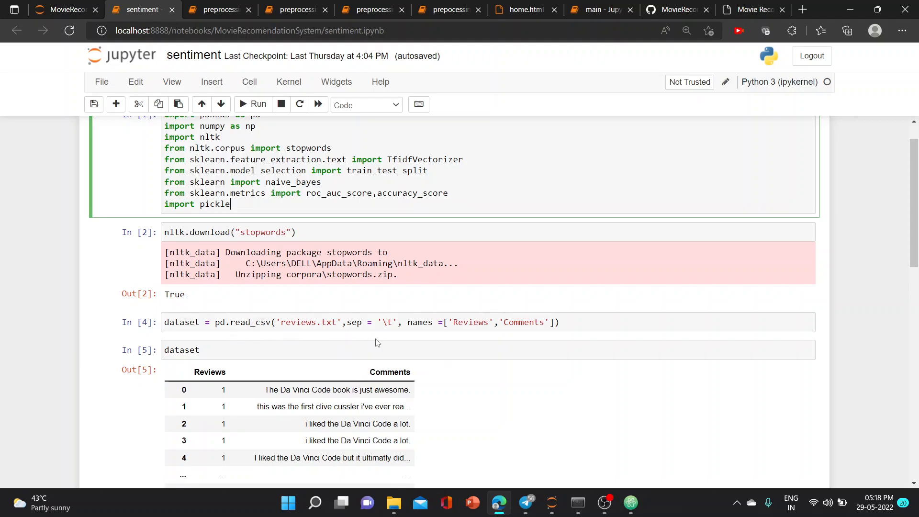
click(675, 10)
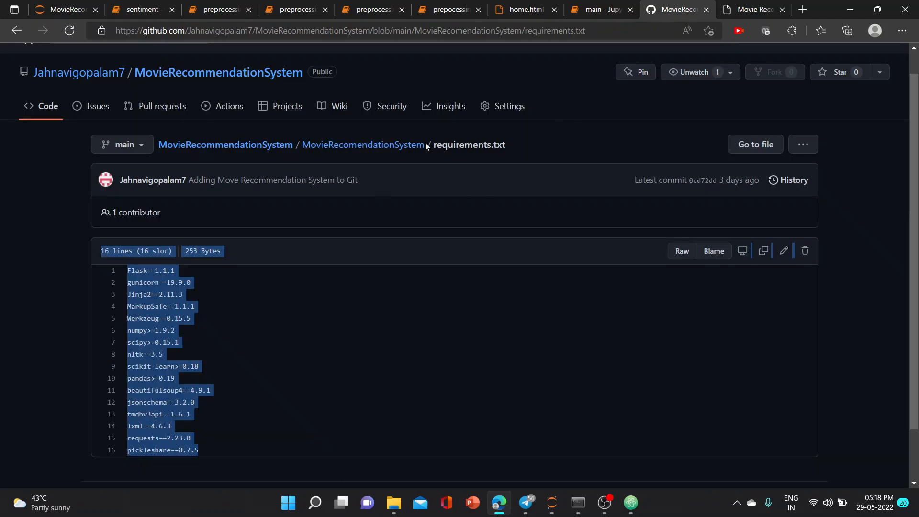
click(141, 9)
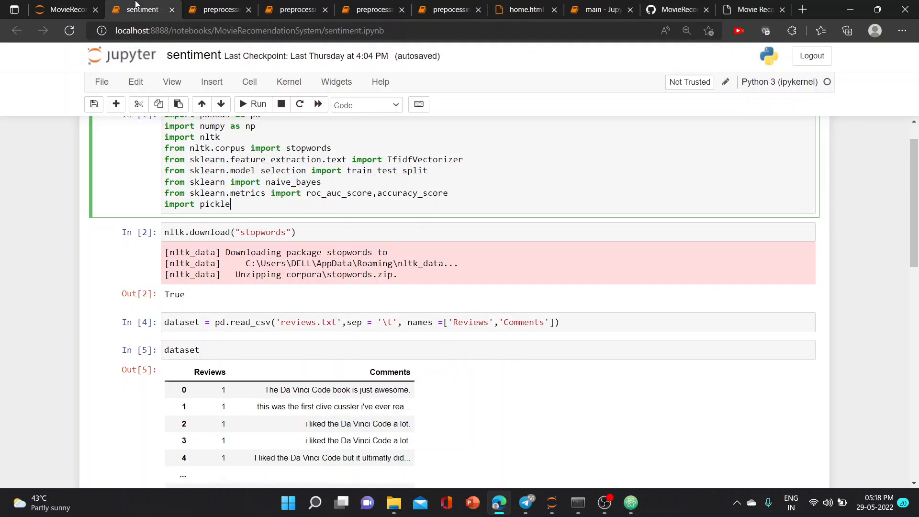
scroll(down, 3)
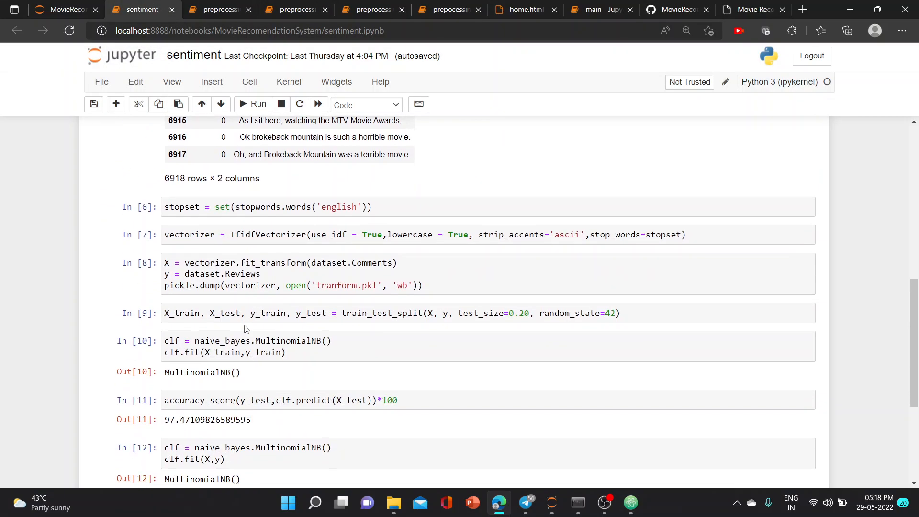
Step: Review the 97.47 accuracy score and the full-data refit cell, then switch to main.ipynb
scroll(down, 3)
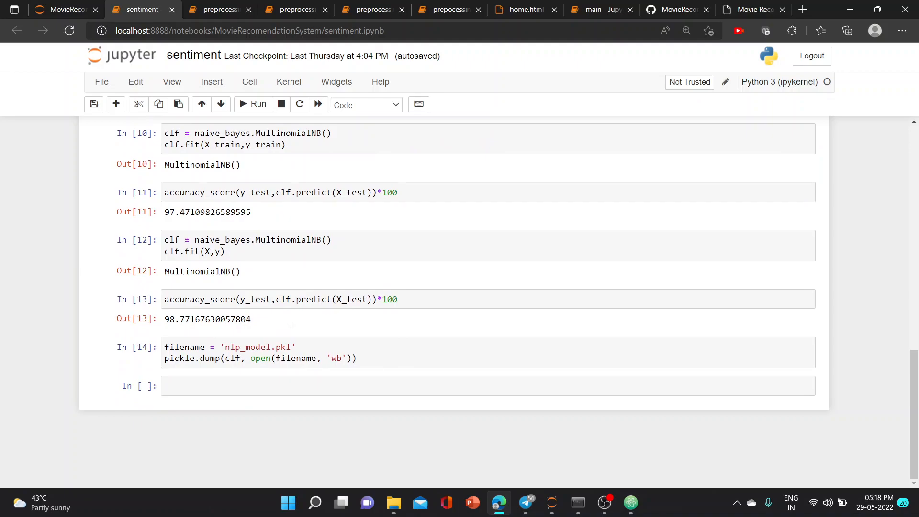
scroll(up, 3)
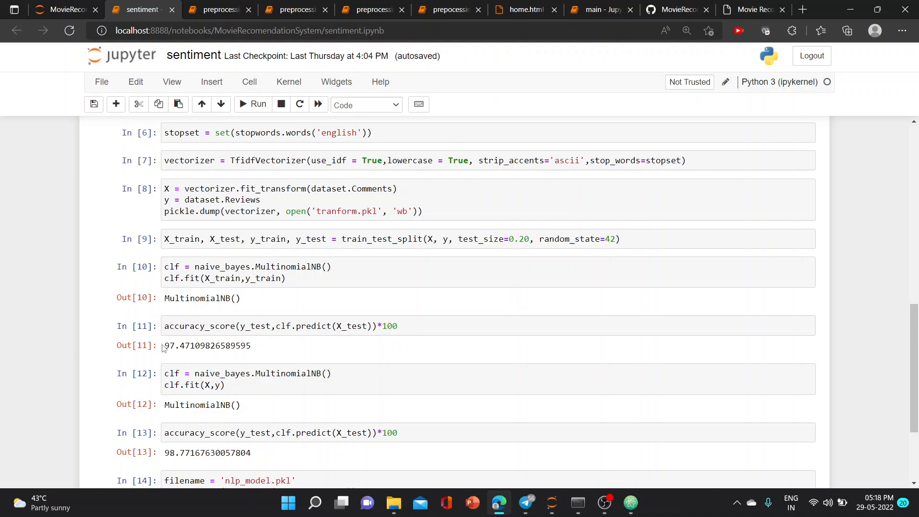
double_click(170, 346)
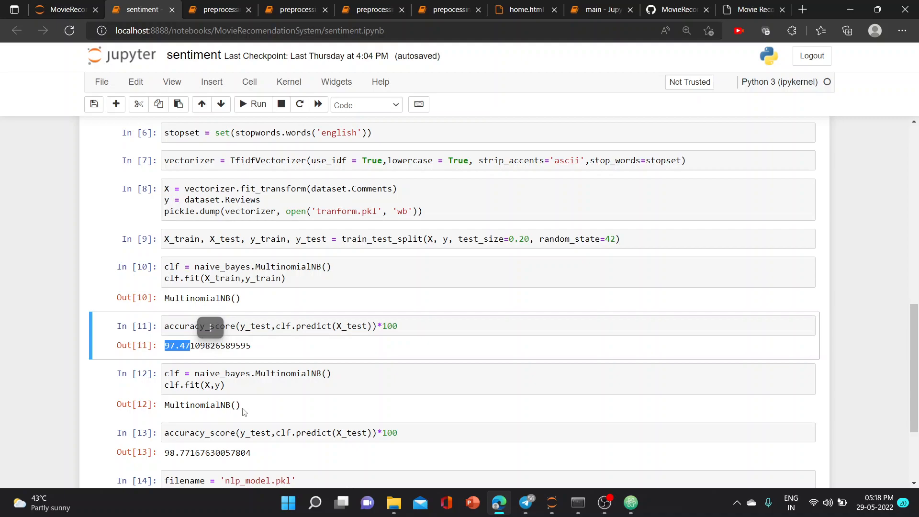
click(275, 385)
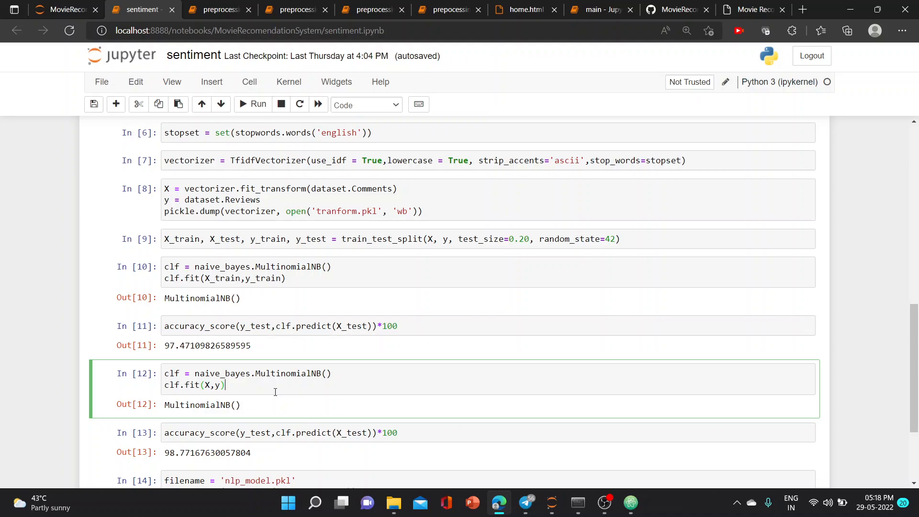
scroll(down, 3)
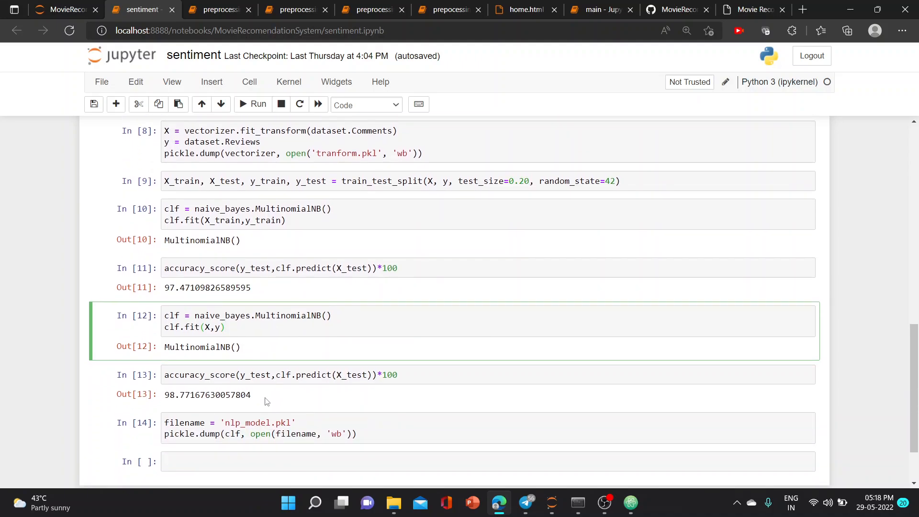
scroll(up, 3)
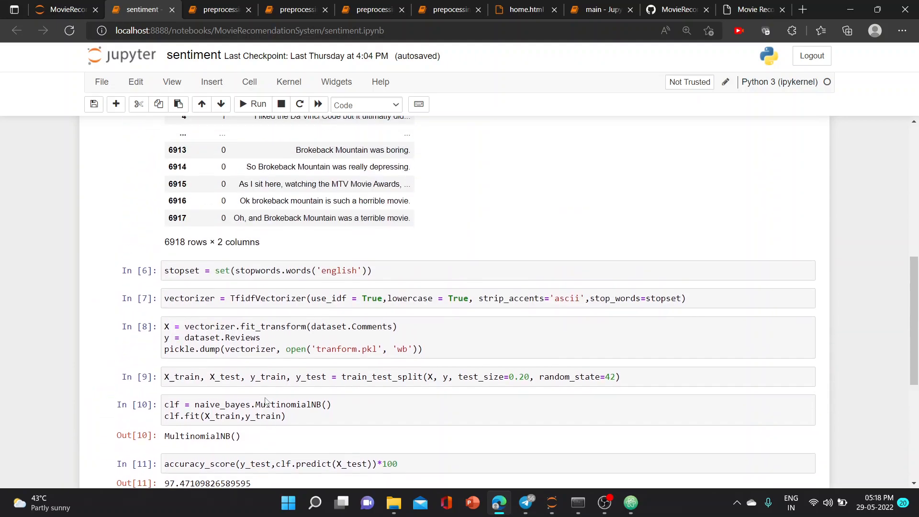
click(594, 10)
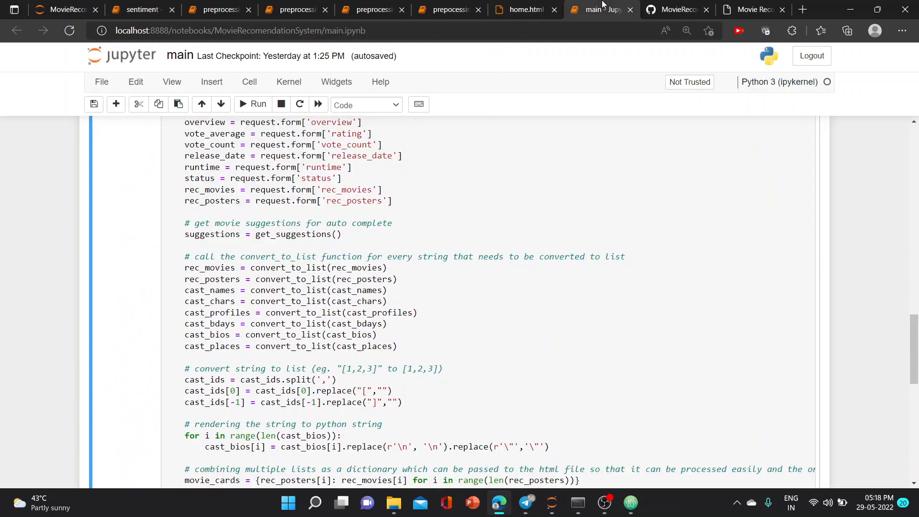
Step: Scroll through main.ipynb's Flask recommend route code down to the end of the notebook
scroll(up, 3)
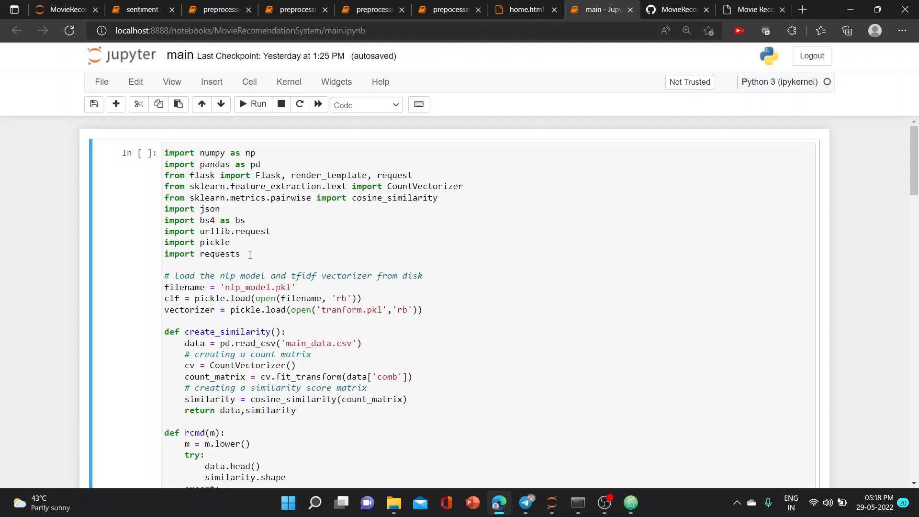
scroll(down, 3)
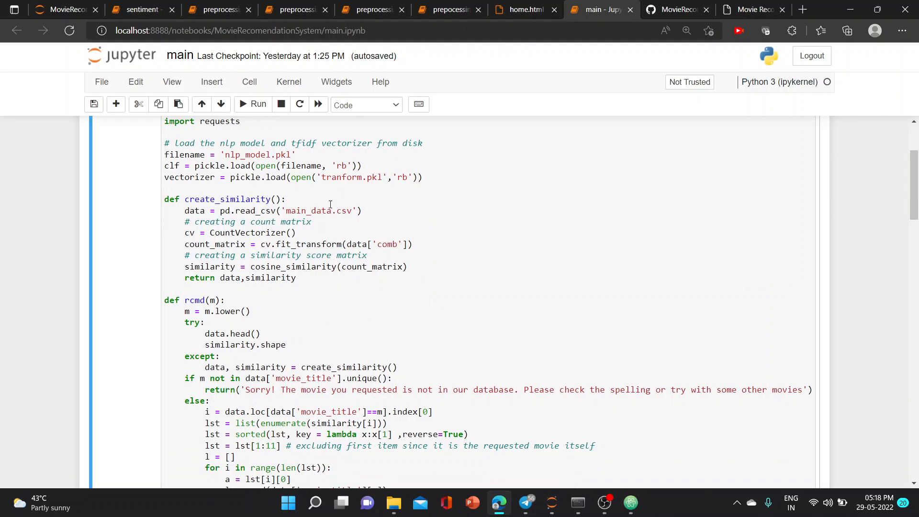
mouse_move(284, 214)
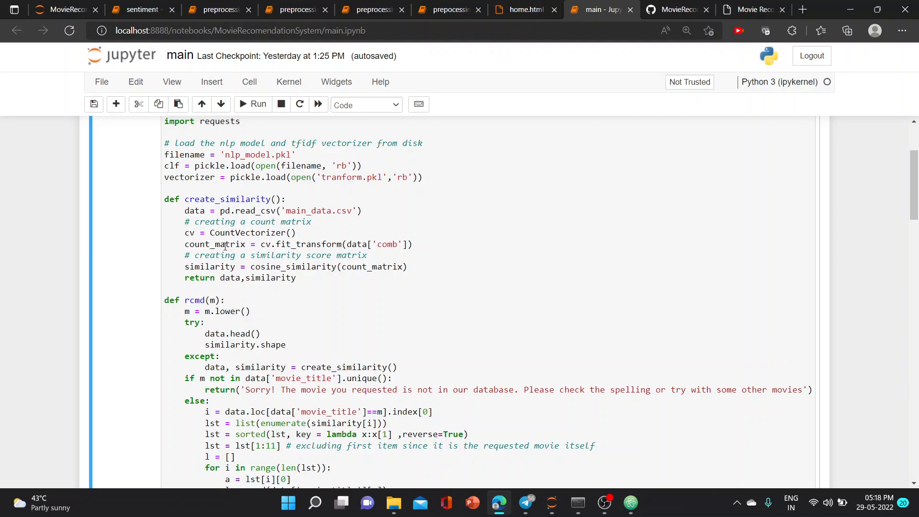
mouse_move(284, 291)
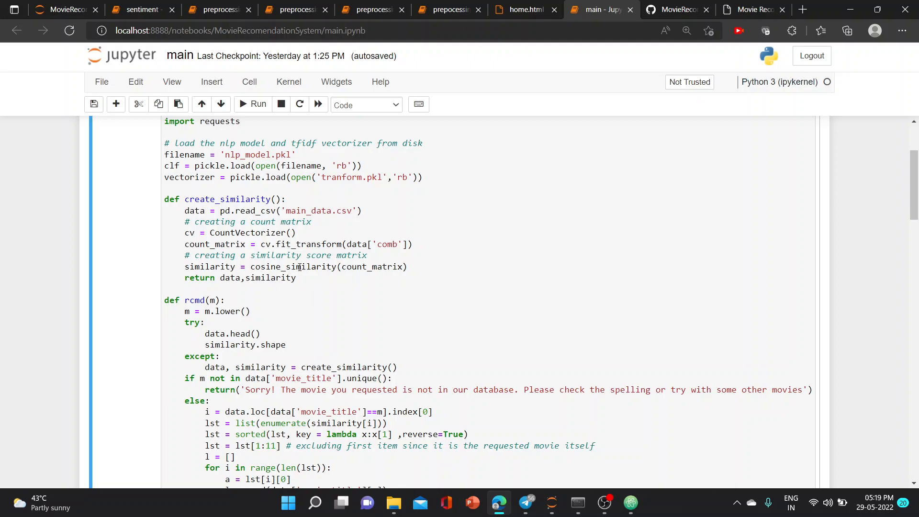
scroll(down, 3)
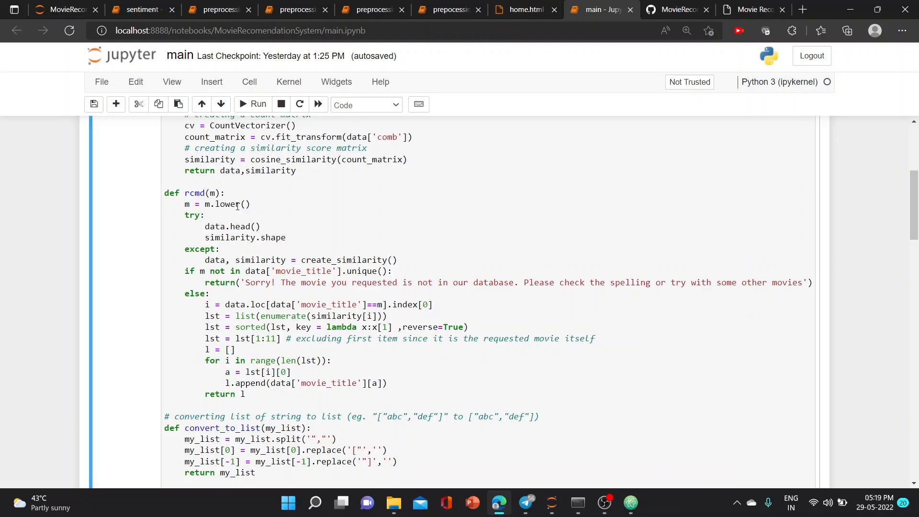
mouse_move(246, 229)
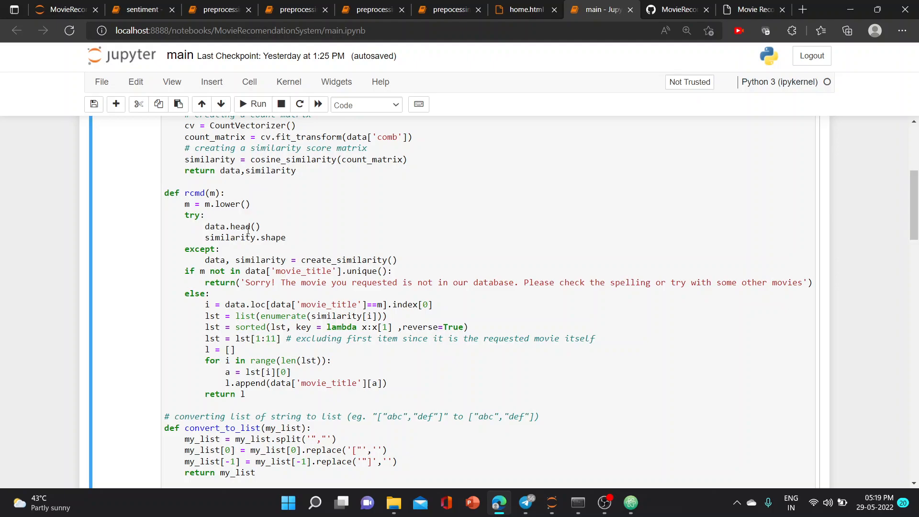
mouse_move(271, 202)
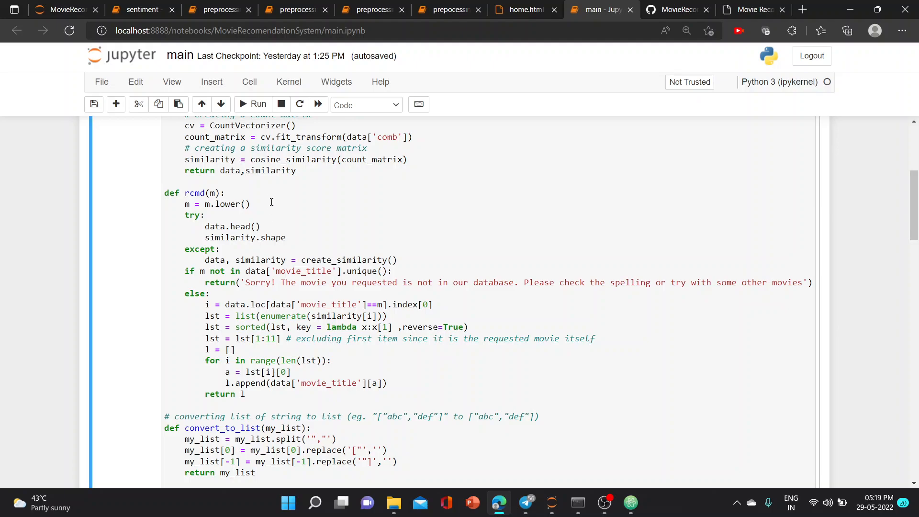
mouse_move(276, 159)
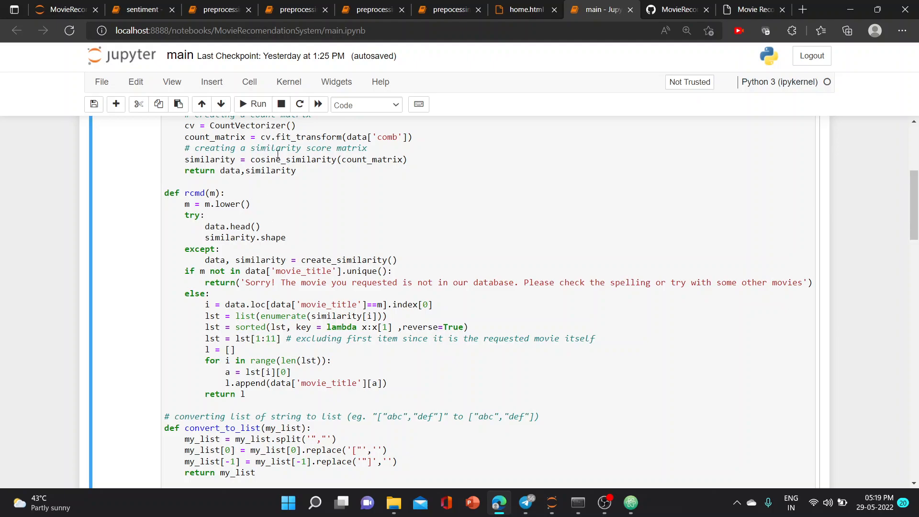
mouse_move(265, 313)
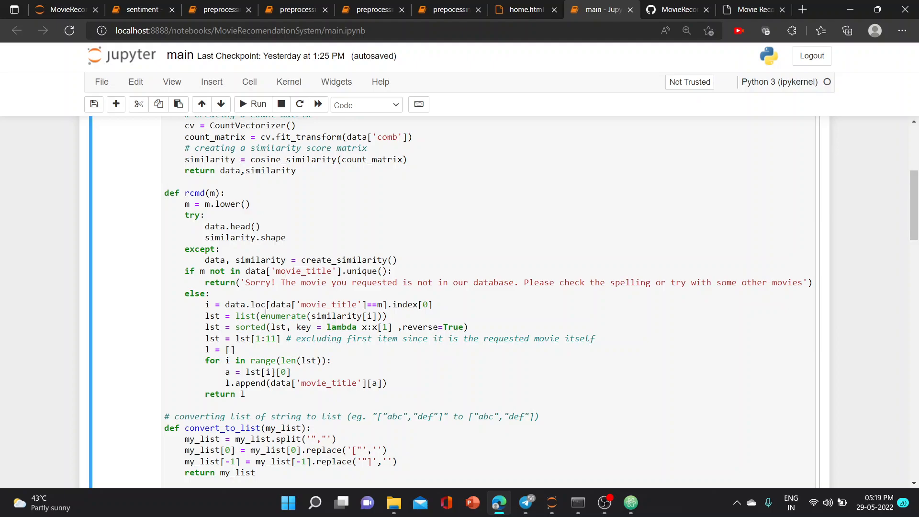
scroll(down, 3)
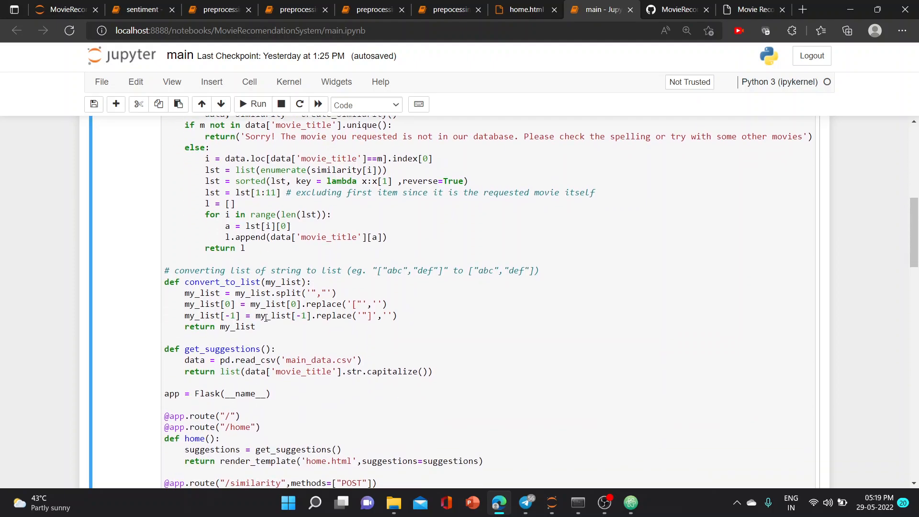
mouse_move(338, 265)
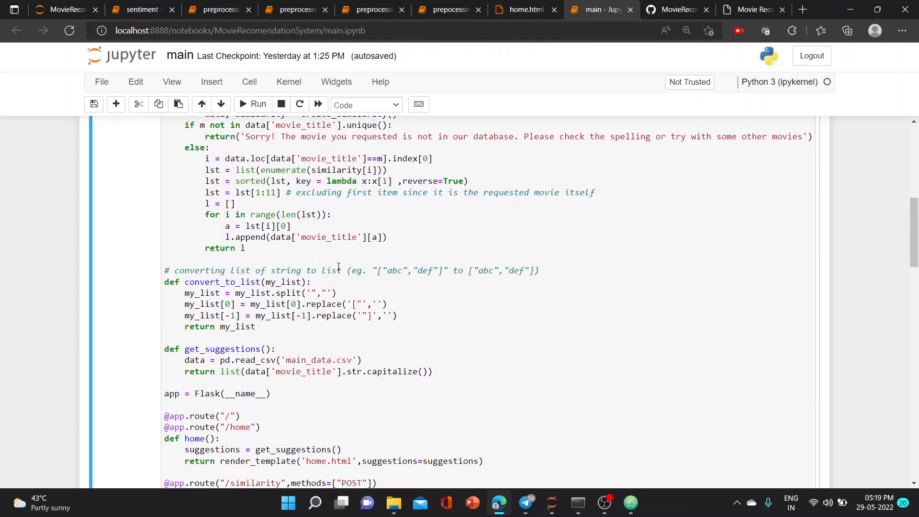
scroll(down, 3)
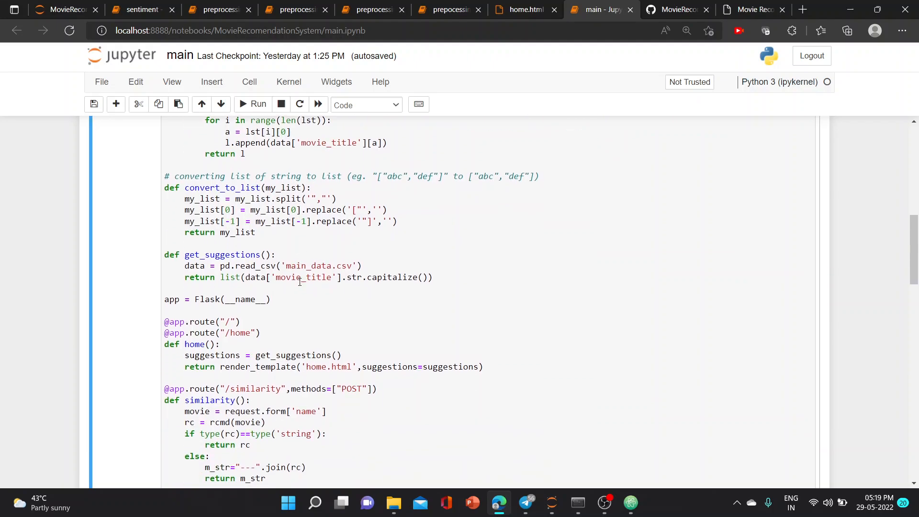
scroll(down, 3)
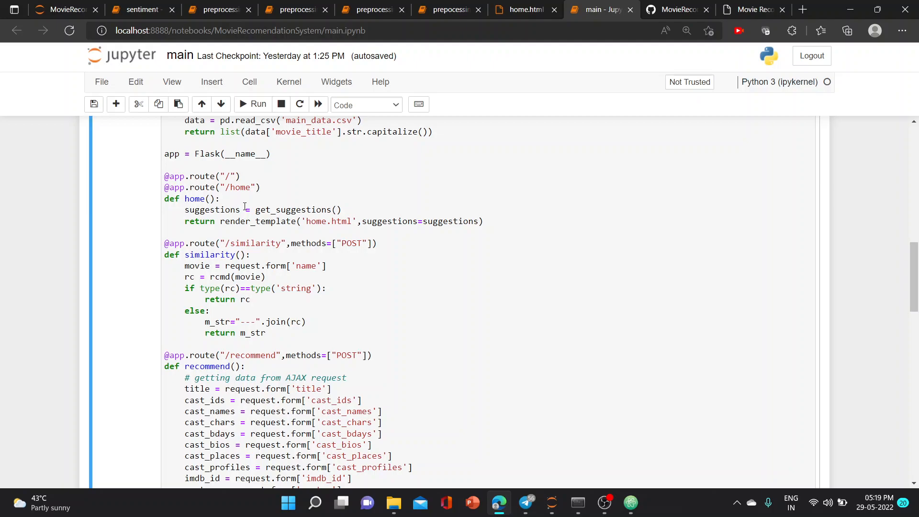
mouse_move(322, 373)
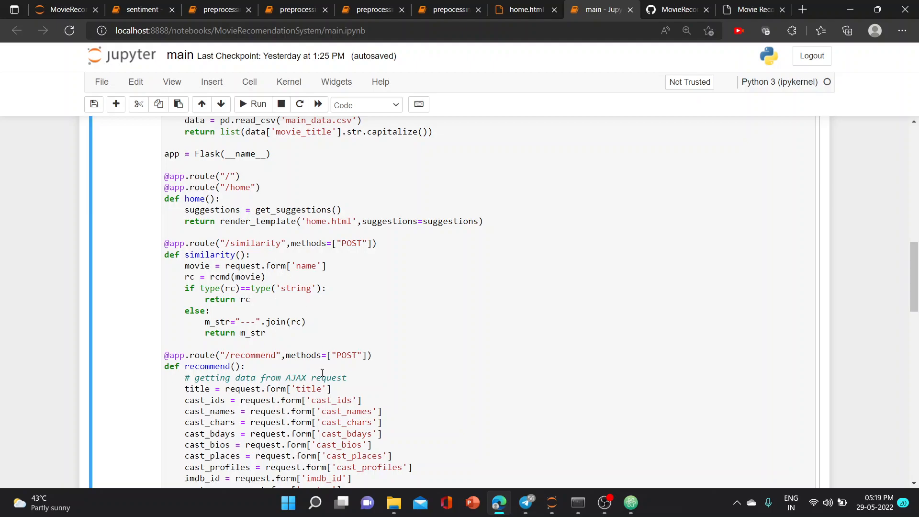
scroll(down, 3)
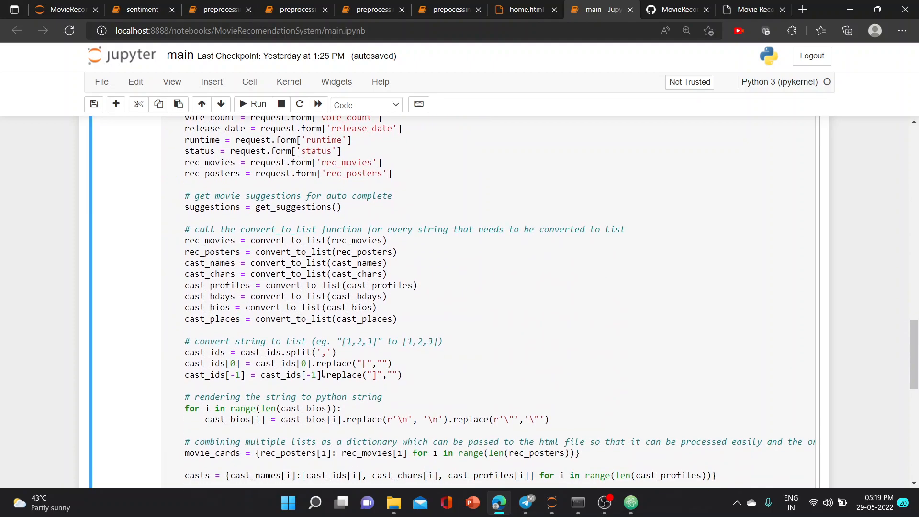
scroll(down, 3)
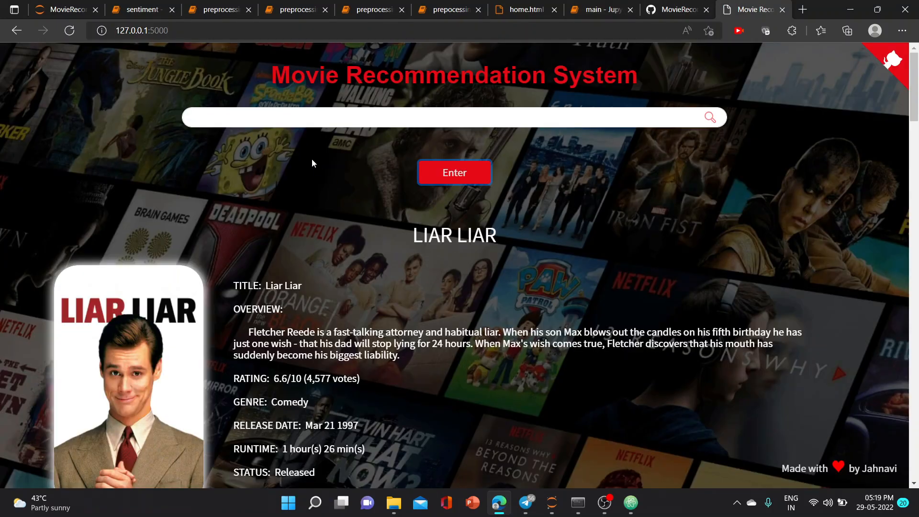
Step: Reload the 127.0.0.1:5000 page to return to the empty home search box
click(69, 31)
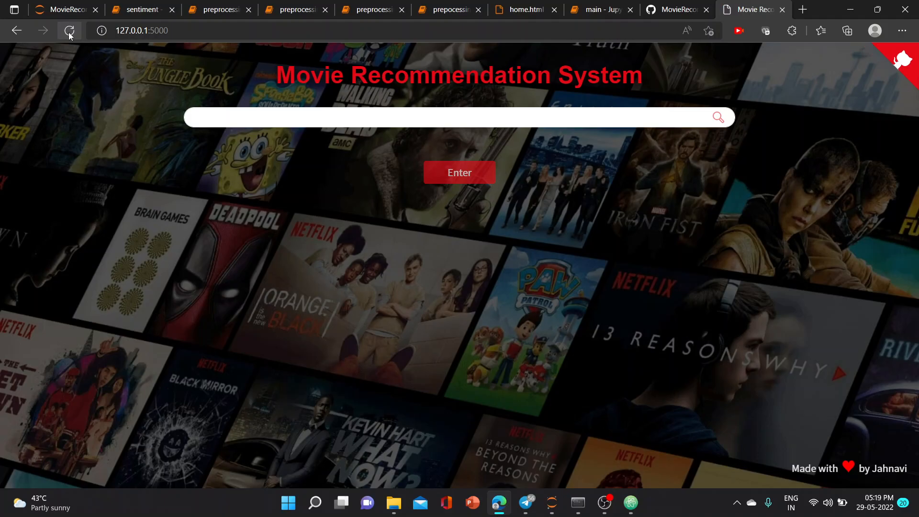
click(69, 31)
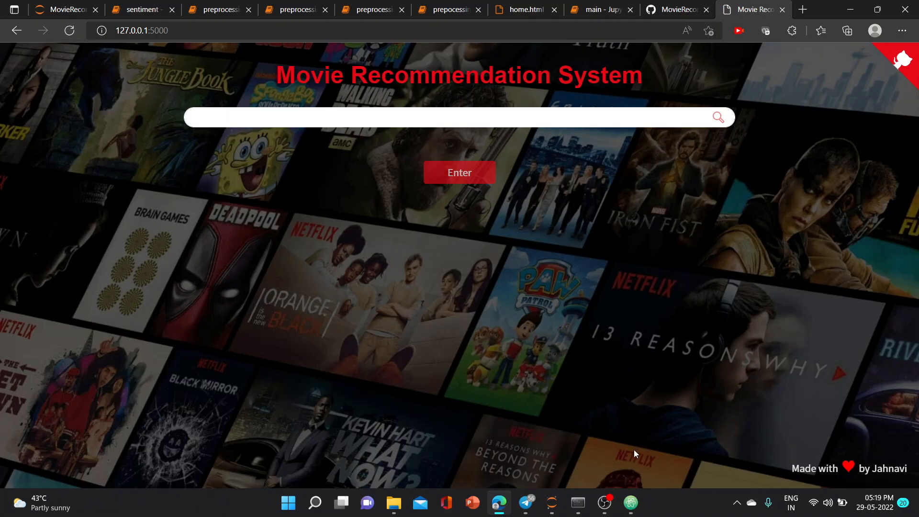